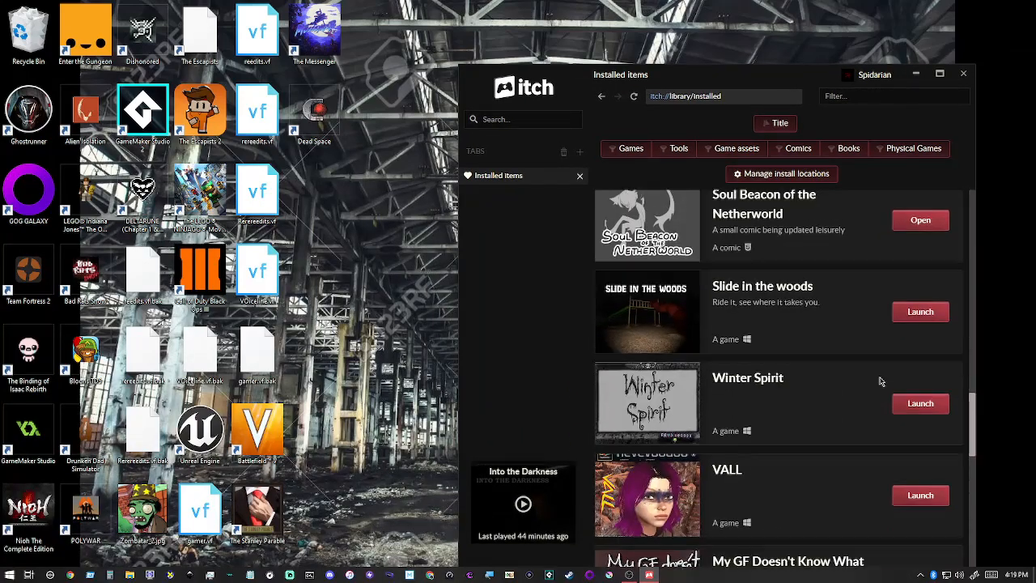
Scroll itch's Installed list and open I Am The Caretaker's install folder in Explorer
{"action": "scroll", "scroll_direction": "down", "scroll_amount": 3}
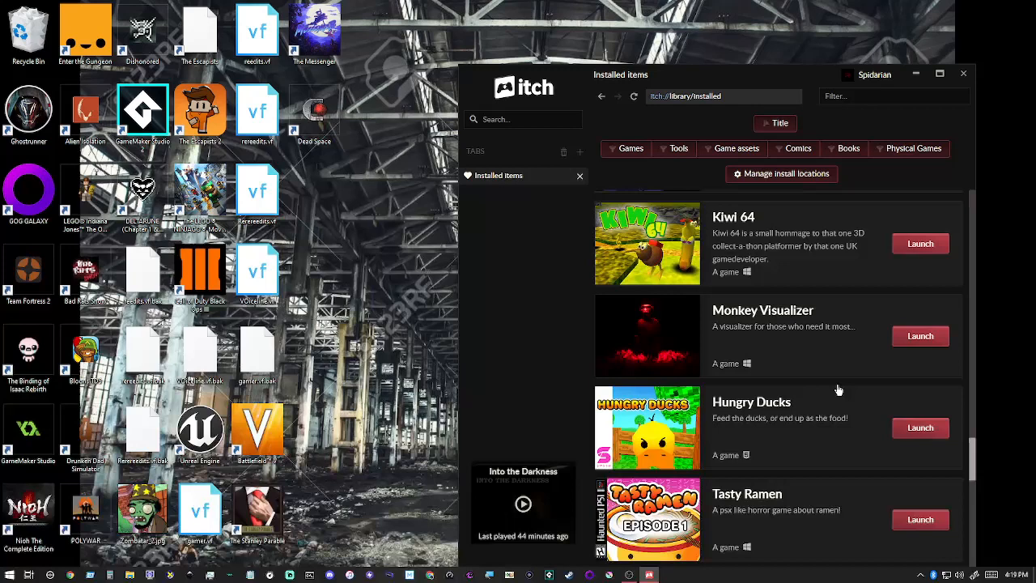
{"action": "scroll", "scroll_direction": "down", "scroll_amount": 3}
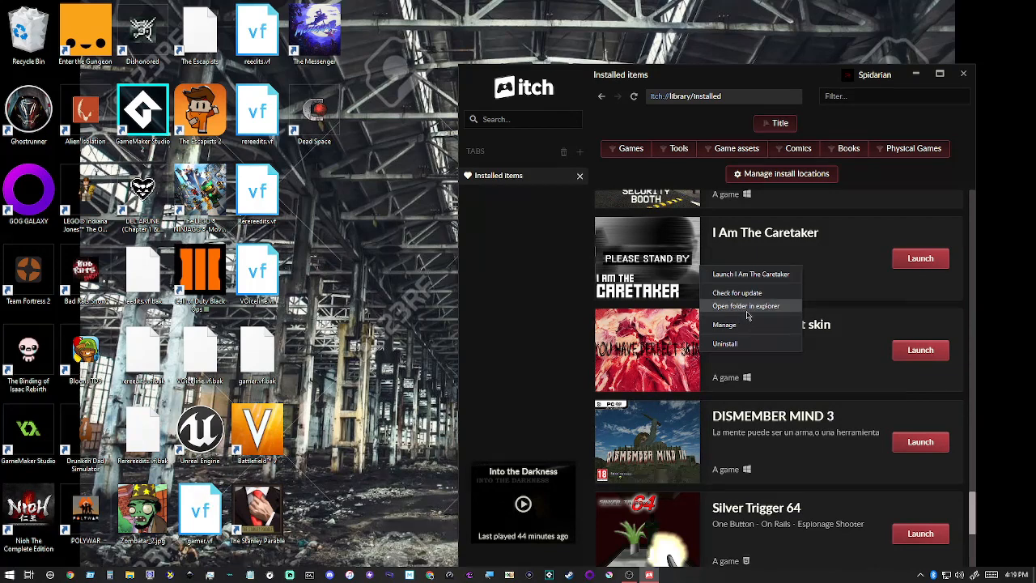
{"action": "left_click", "coordinate": [746, 305]}
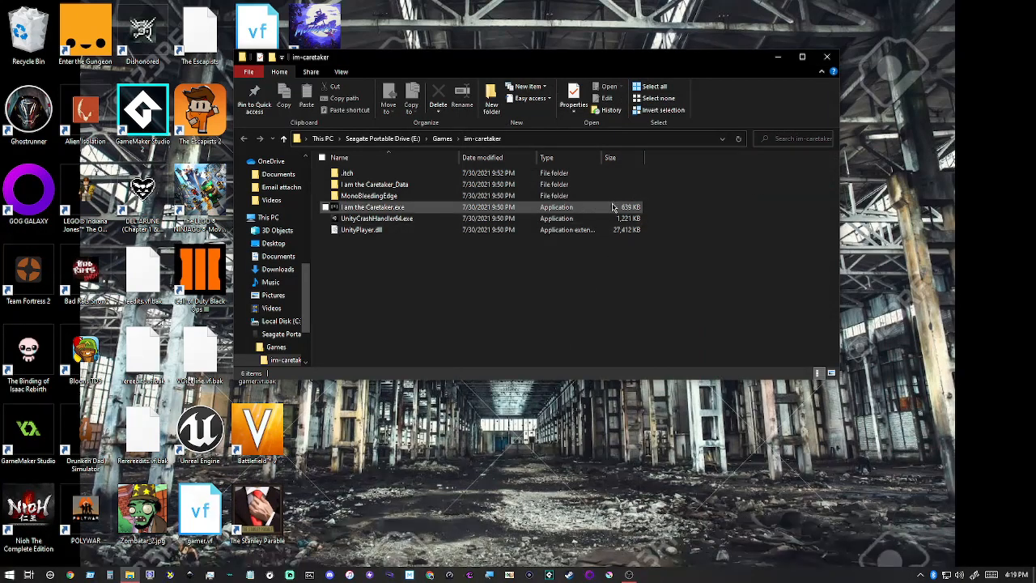
Launch I am the Caretaker.exe from the im-caretaker folder
{"action": "left_click", "coordinate": [372, 206]}
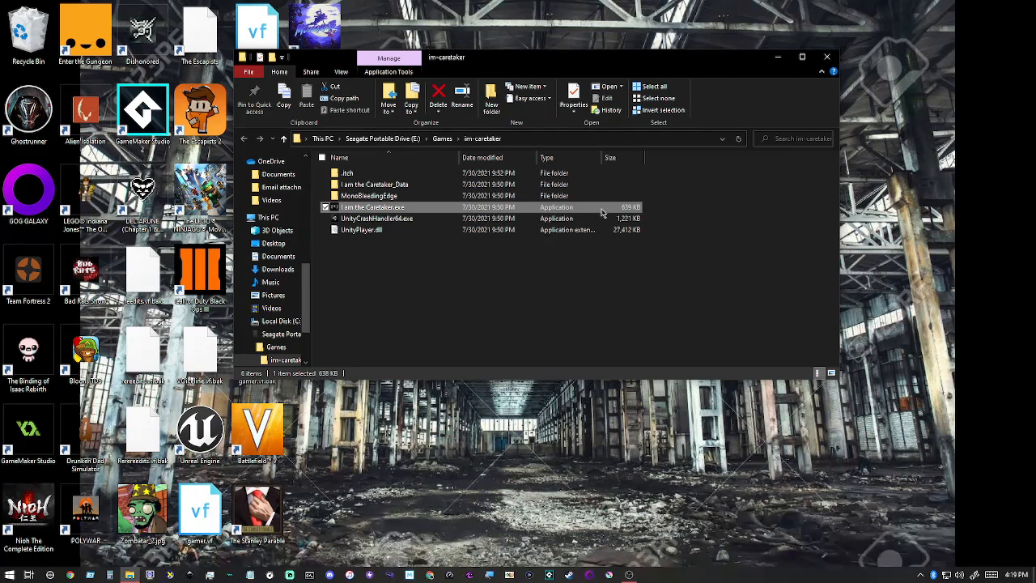
{"action": "mouse_move", "coordinate": [591, 213]}
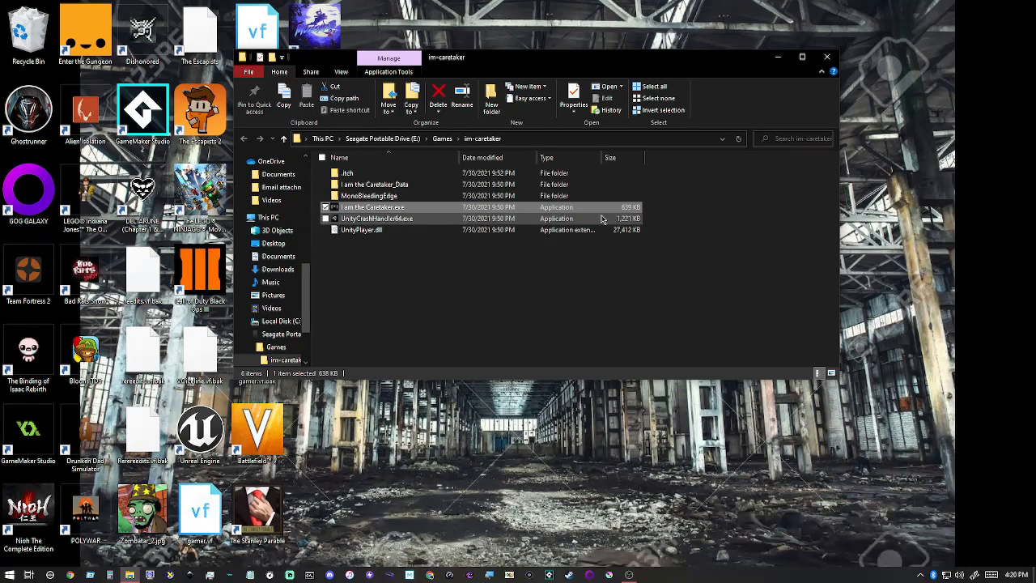
{"action": "right_click", "coordinate": [806, 328]}
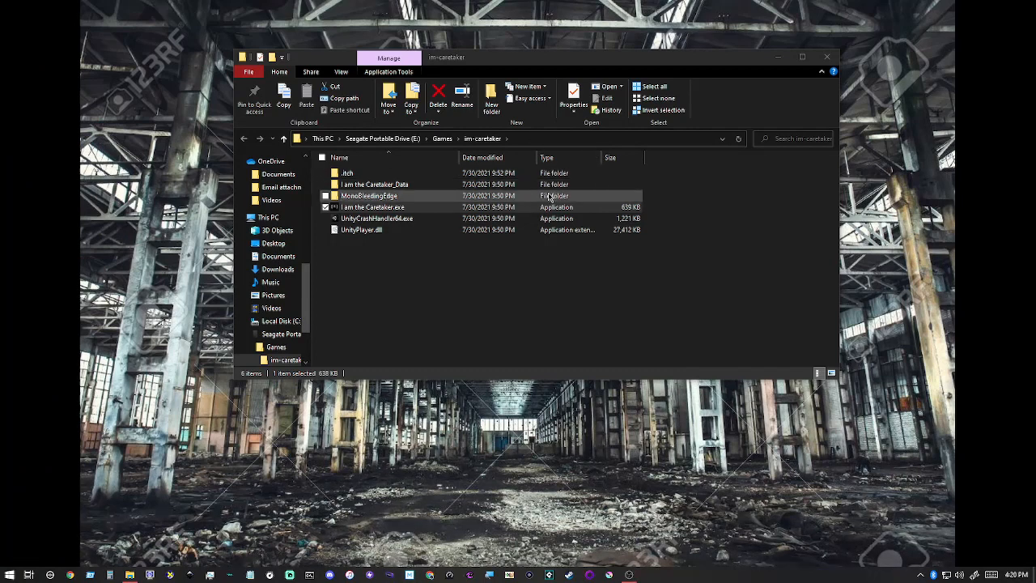
{"action": "left_click", "coordinate": [373, 206]}
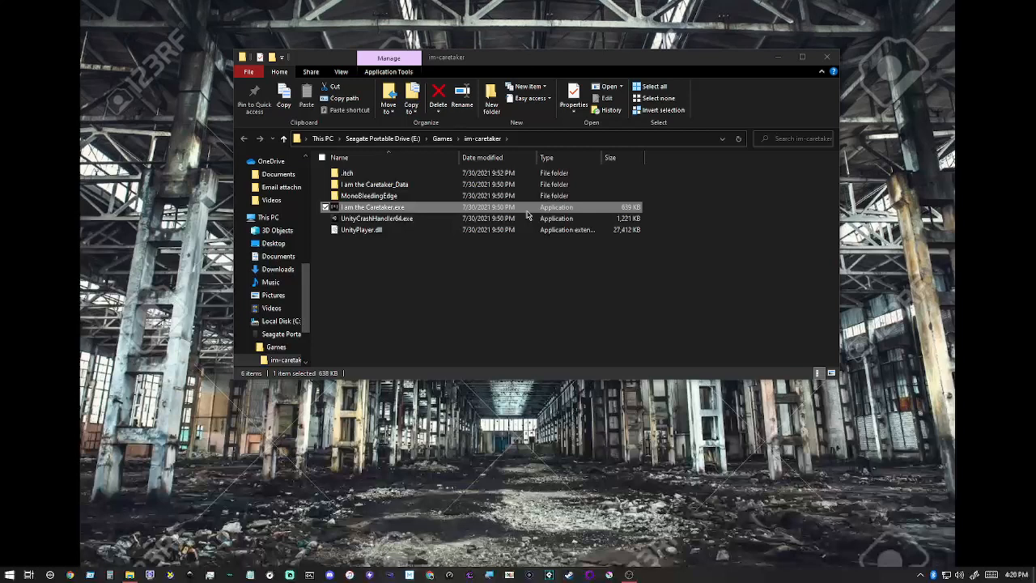
{"action": "mouse_move", "coordinate": [506, 215]}
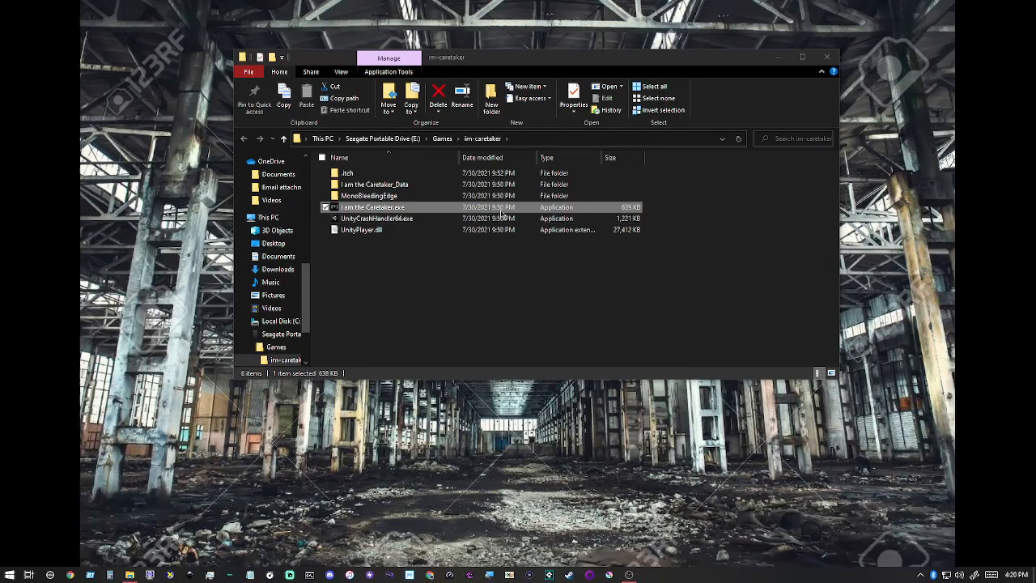
{"action": "mouse_move", "coordinate": [512, 210]}
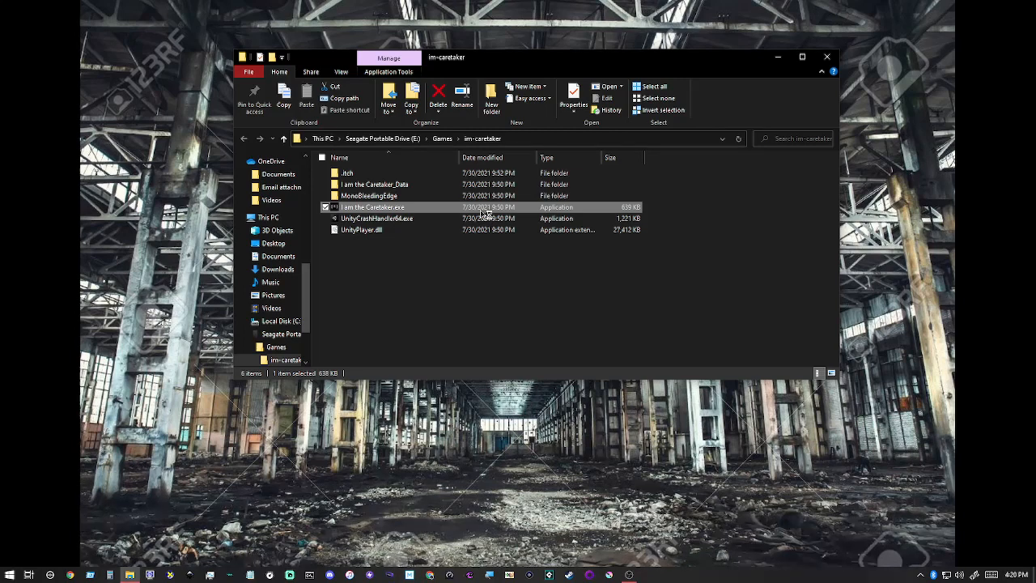
{"action": "double_click", "coordinate": [373, 208]}
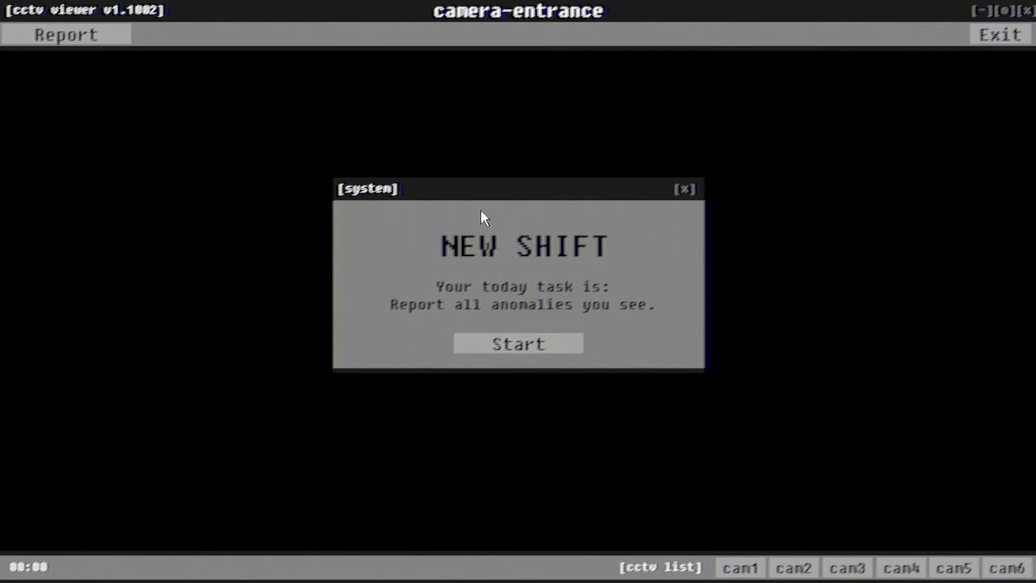
{"action": "mouse_move", "coordinate": [481, 338]}
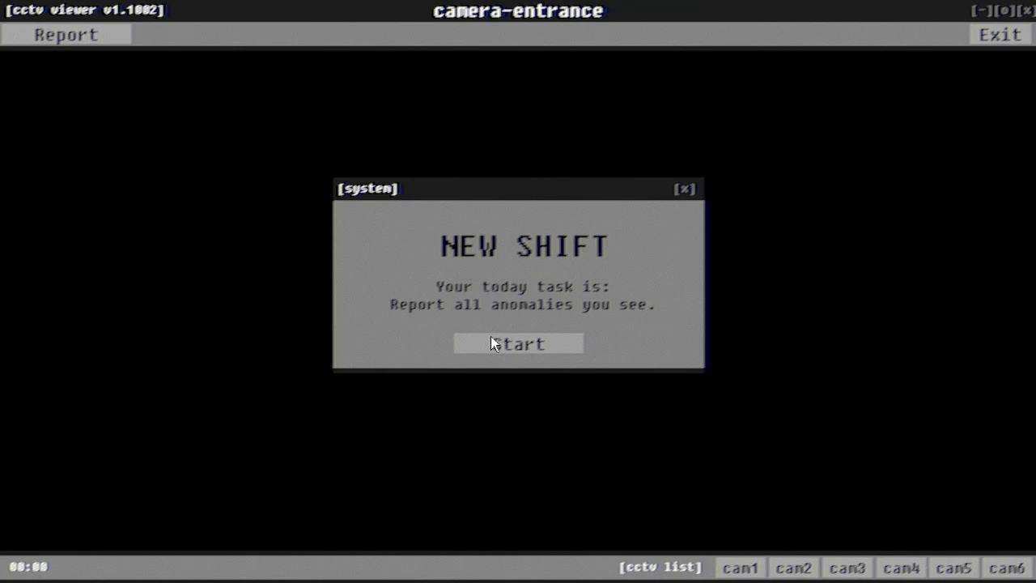
Start the new shift and view the living room, relax room, bedroom and entrance feeds
{"action": "left_click", "coordinate": [518, 343]}
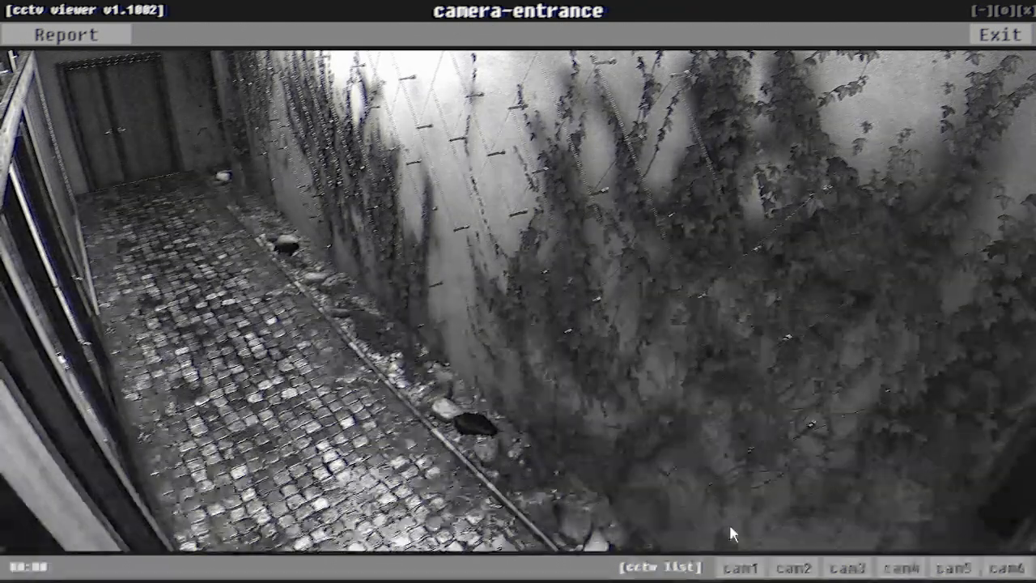
{"action": "left_click", "coordinate": [847, 566]}
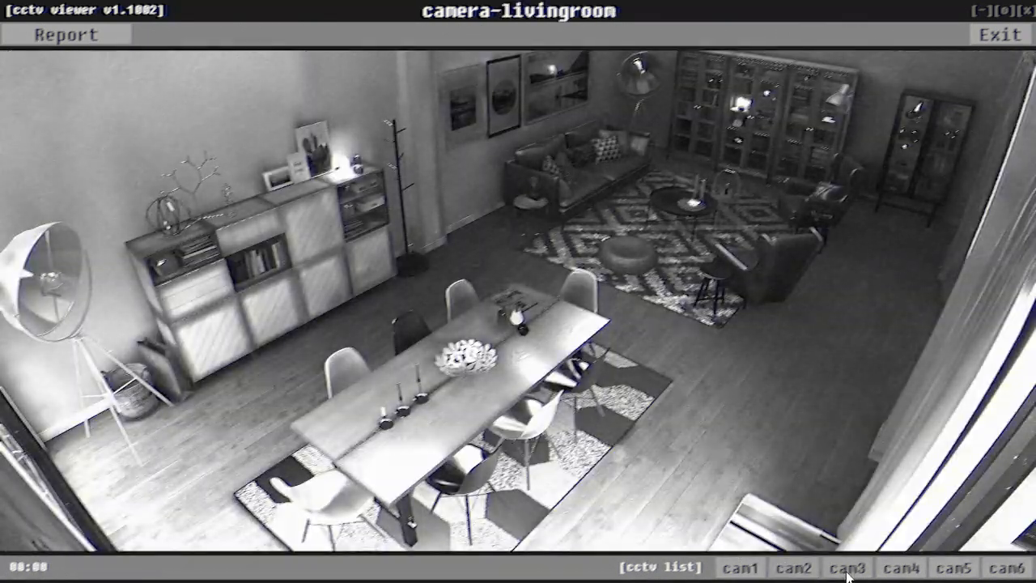
{"action": "left_click", "coordinate": [902, 567]}
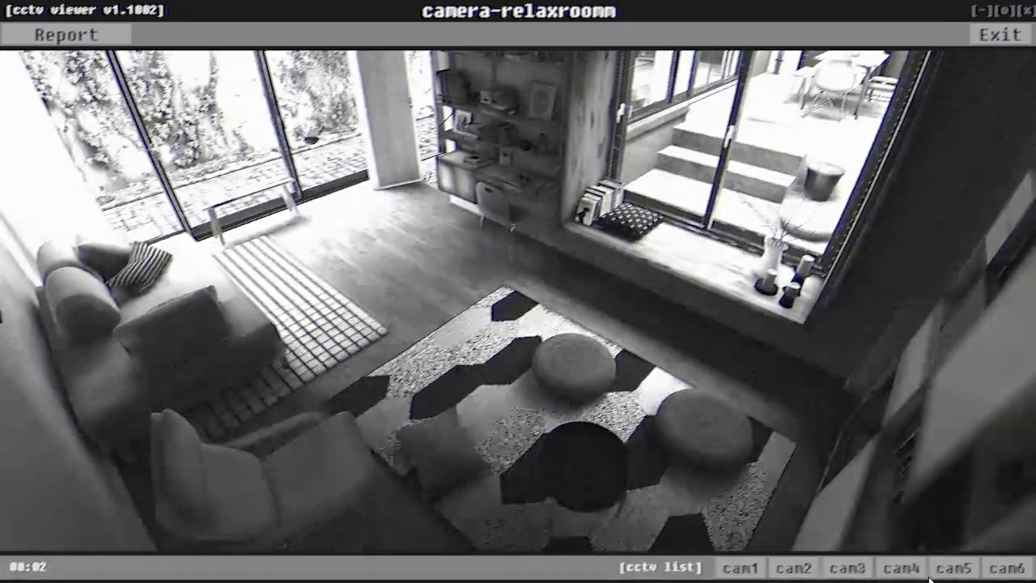
{"action": "left_click", "coordinate": [1008, 567]}
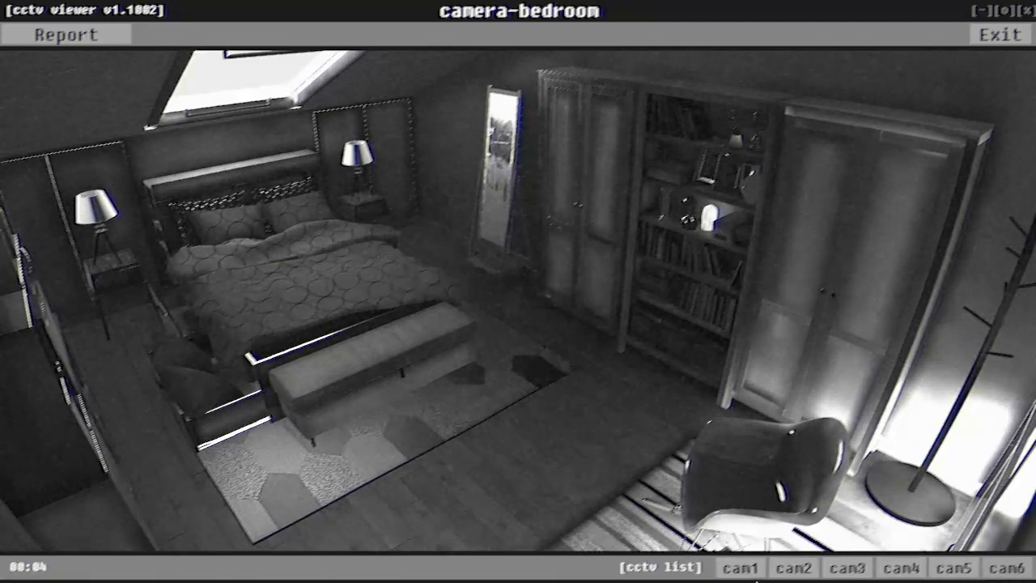
{"action": "left_click", "coordinate": [794, 566]}
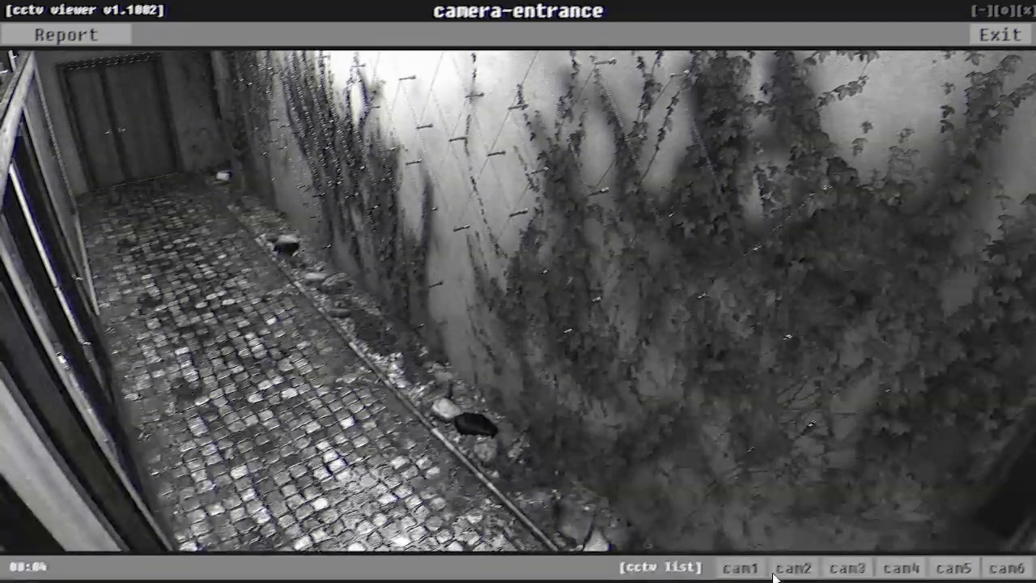
View the courtyard, relax room and studio feeds, then attempt a studio anomaly report
{"action": "left_click", "coordinate": [847, 567]}
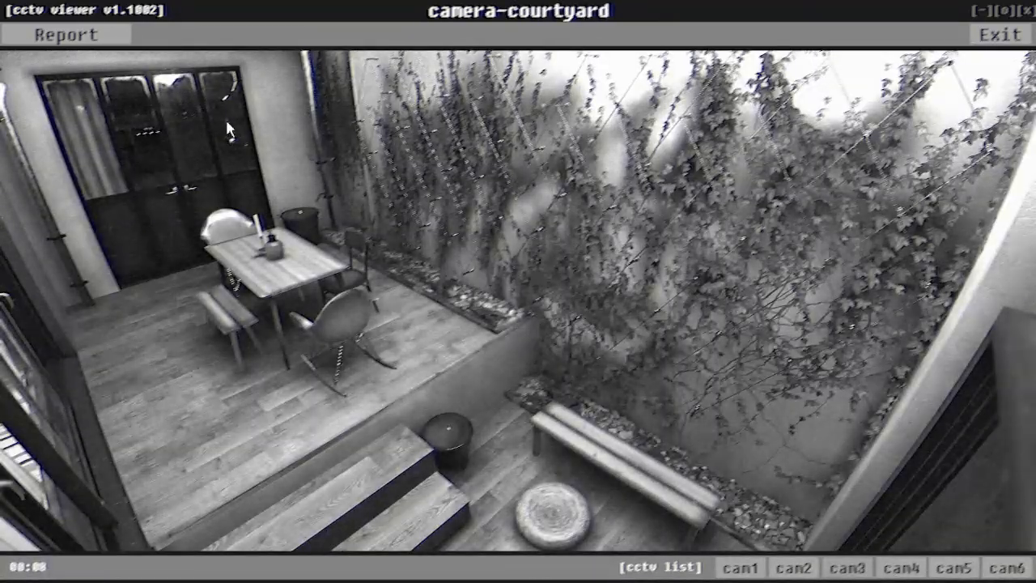
{"action": "left_click", "coordinate": [953, 567]}
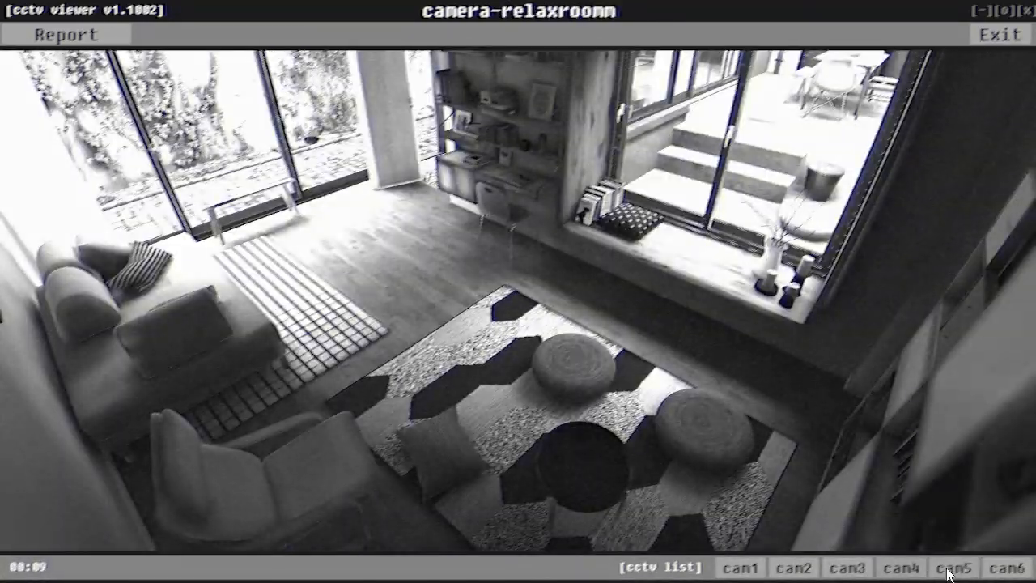
{"action": "left_click", "coordinate": [953, 567]}
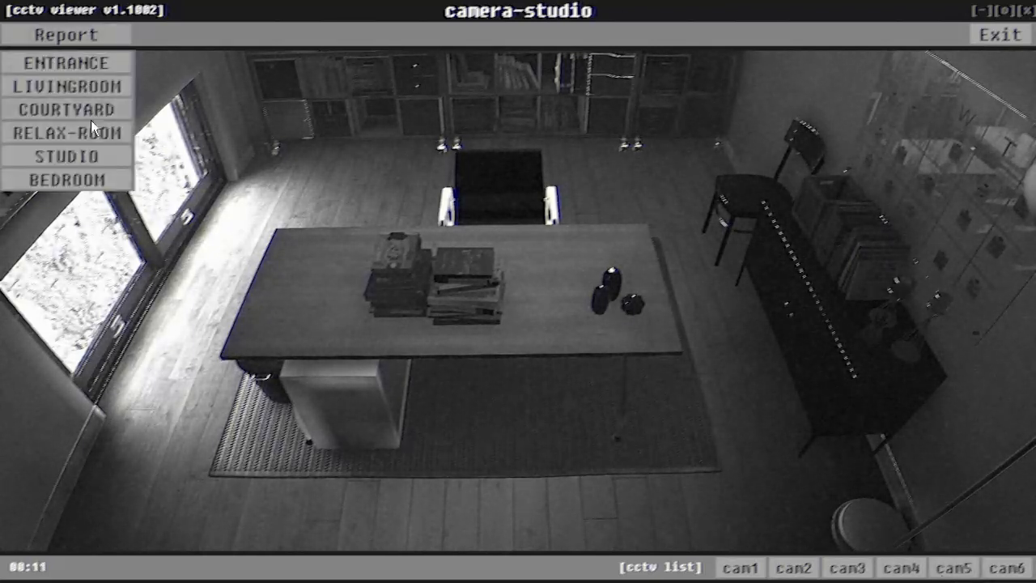
{"action": "left_click", "coordinate": [66, 34]}
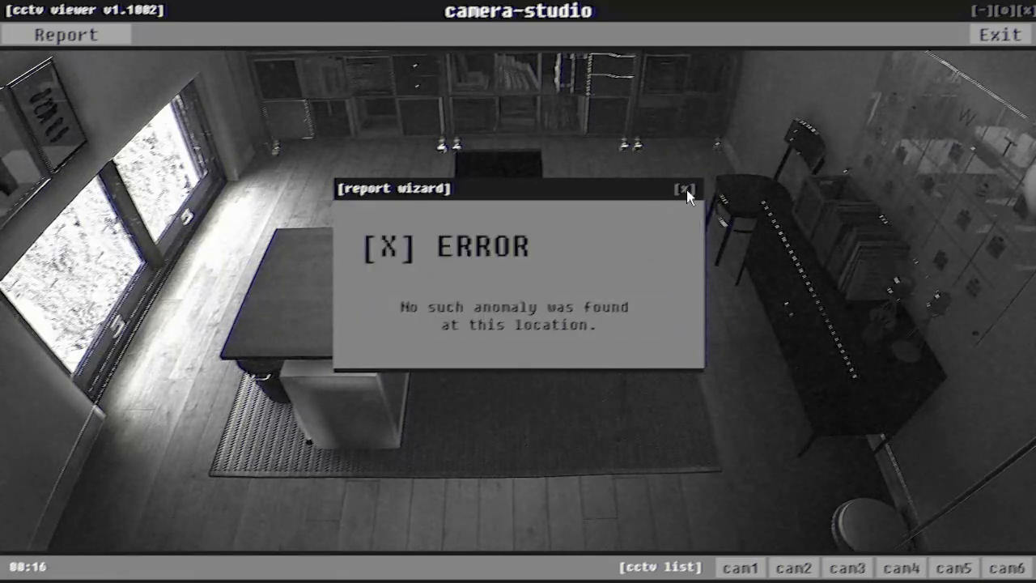
Dismiss the no-anomaly error and cycle the entrance, living room, relax room and studio feeds
{"action": "left_click", "coordinate": [687, 188]}
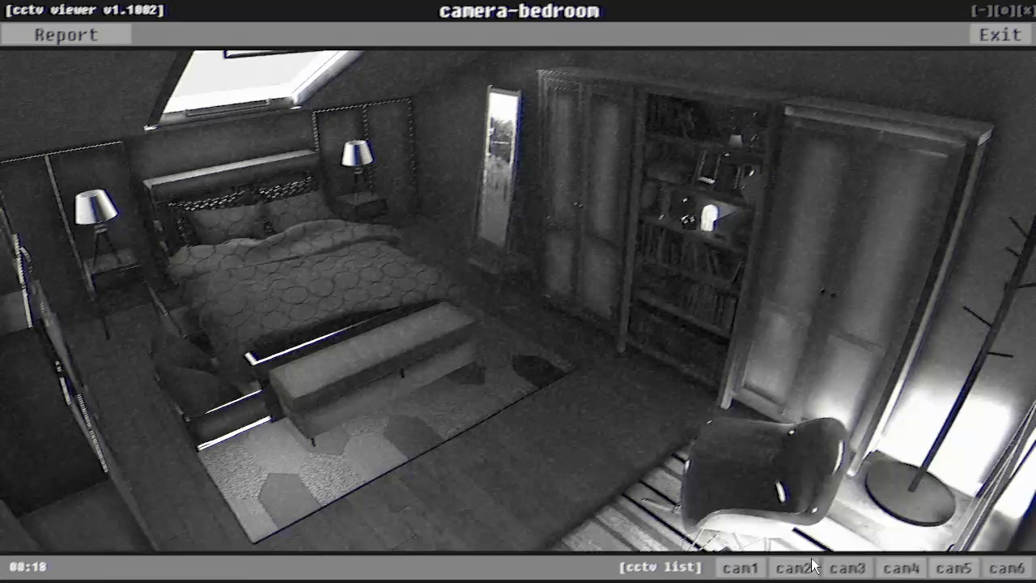
{"action": "left_click", "coordinate": [792, 567]}
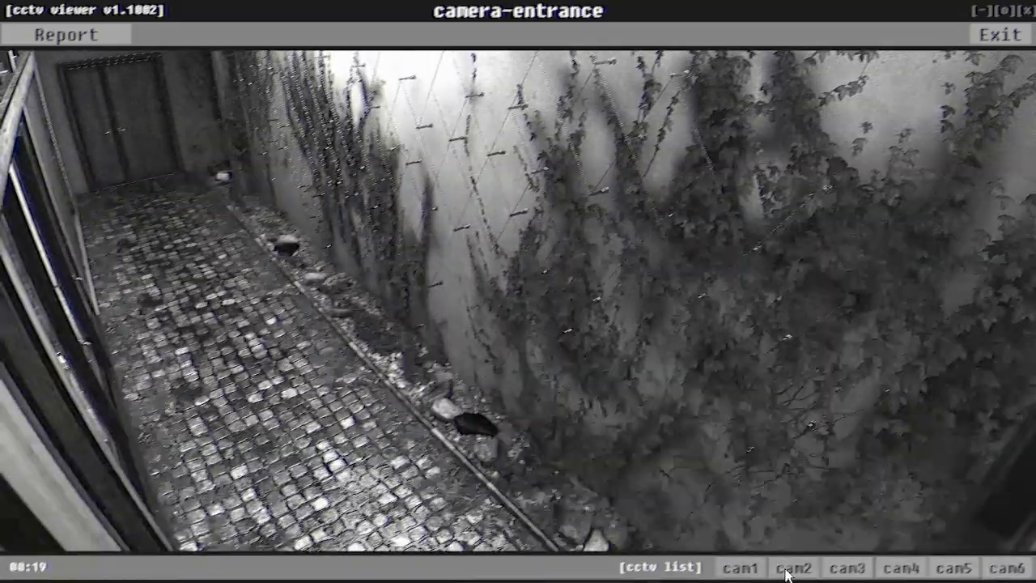
{"action": "left_click", "coordinate": [793, 566]}
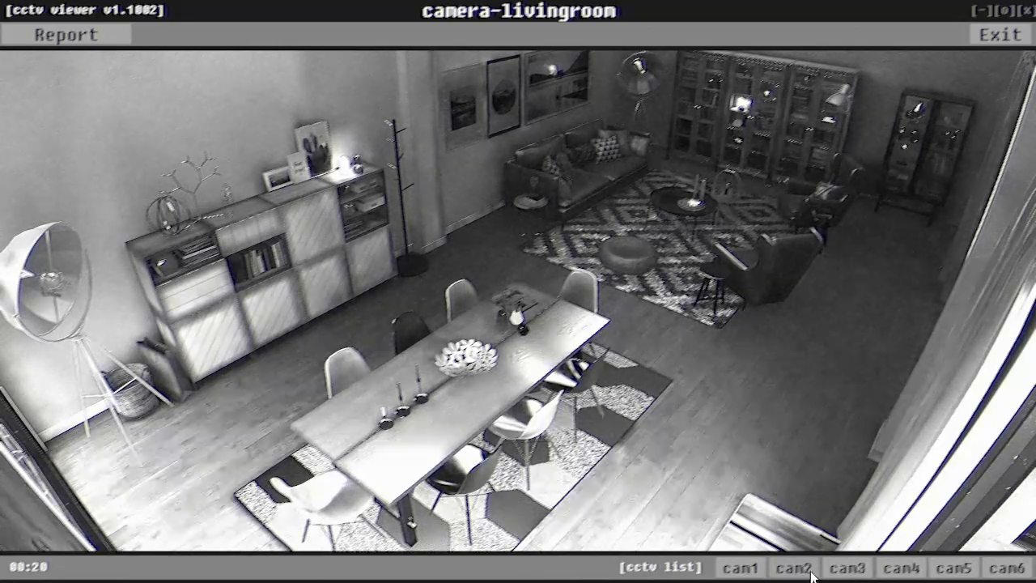
{"action": "left_click", "coordinate": [846, 567]}
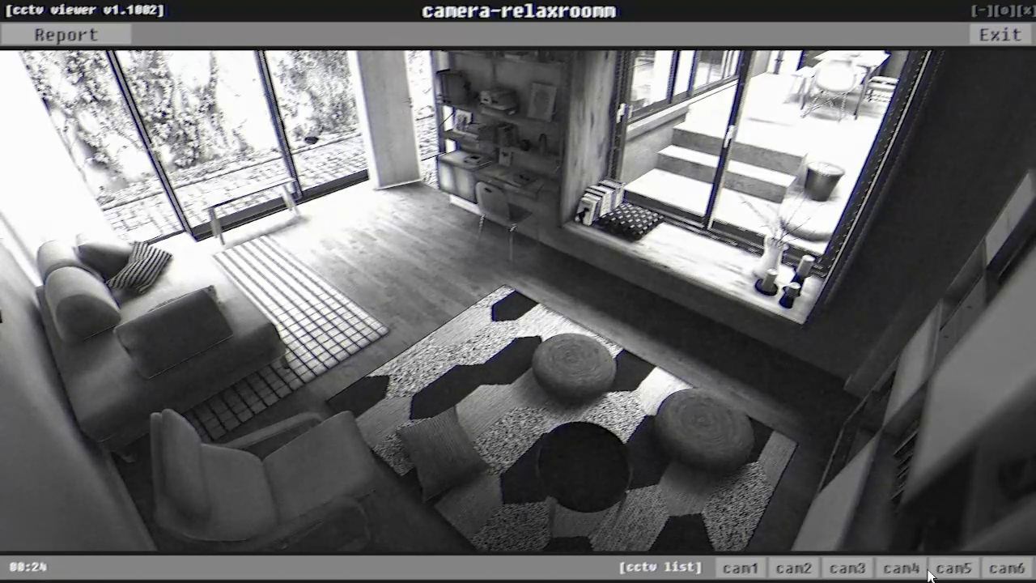
{"action": "left_click", "coordinate": [954, 566]}
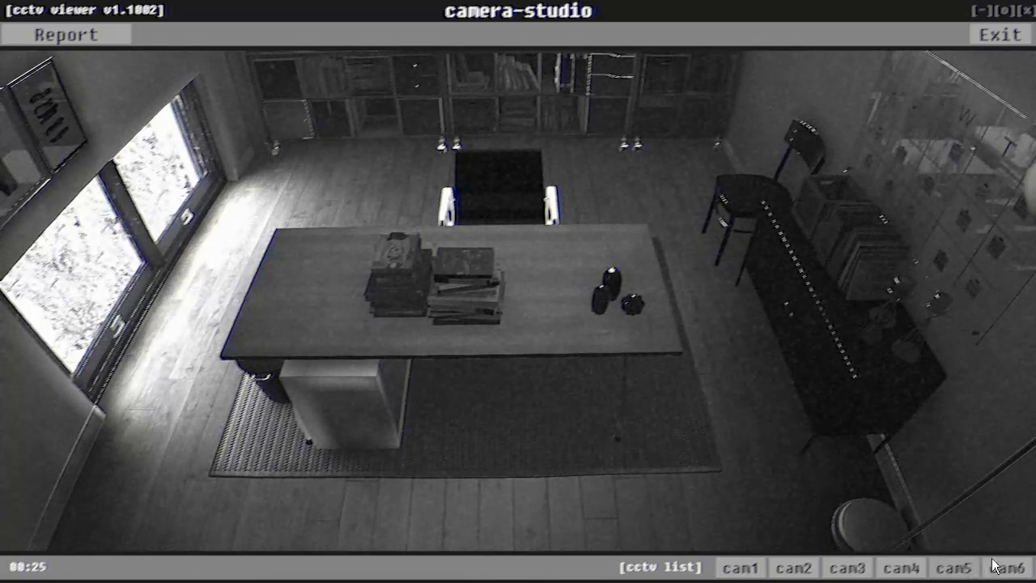
{"action": "left_click", "coordinate": [1007, 567]}
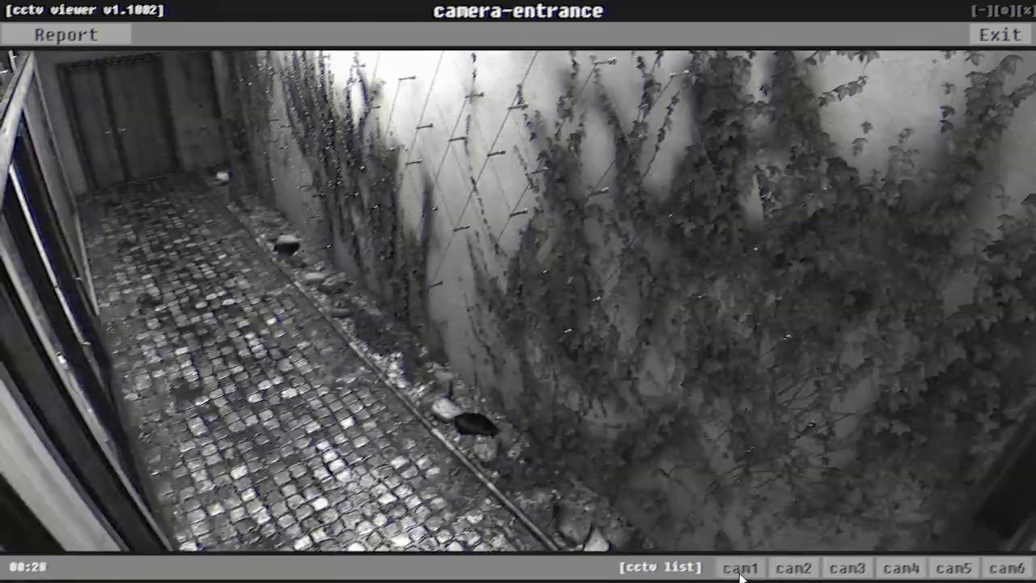
Revisit the living room, courtyard, relax room and entrance feeds, then open the report list
{"action": "left_click", "coordinate": [793, 567]}
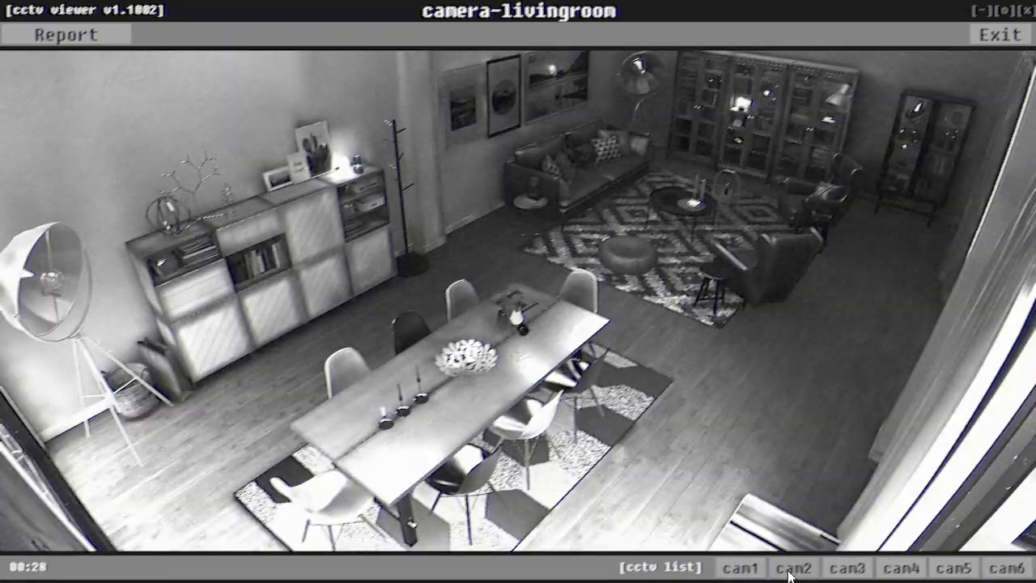
{"action": "left_click", "coordinate": [818, 567]}
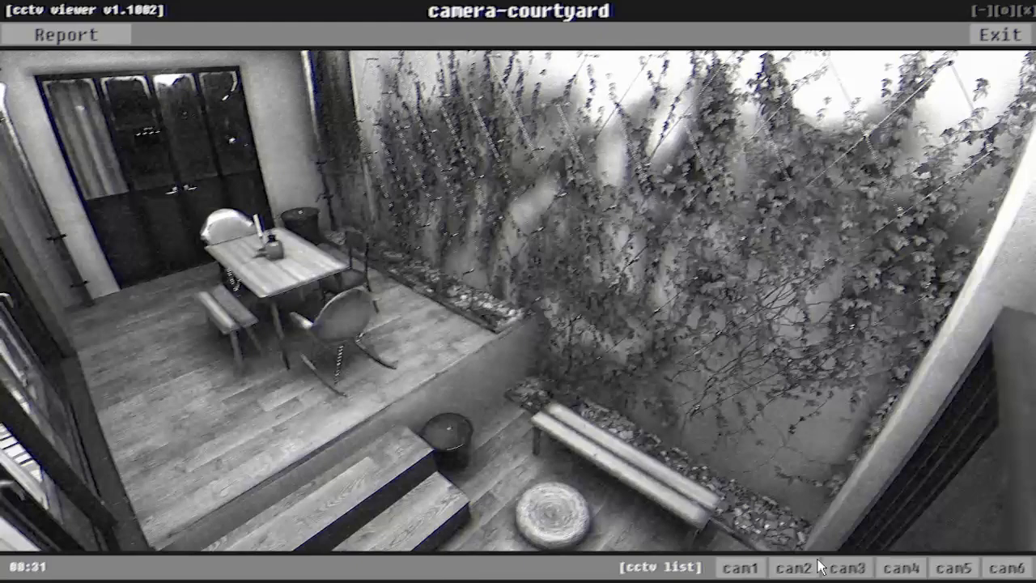
{"action": "left_click", "coordinate": [901, 567]}
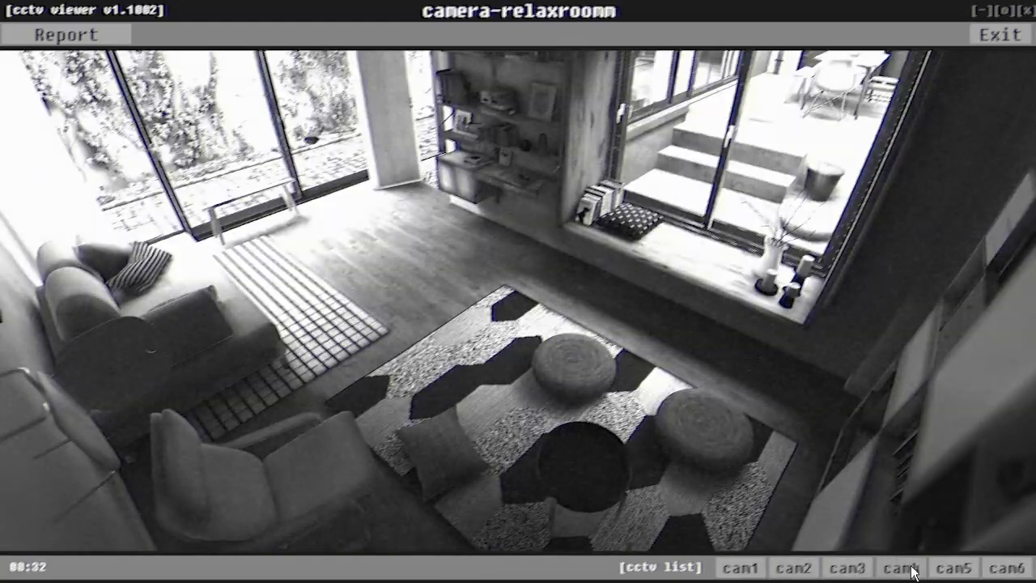
{"action": "left_click", "coordinate": [953, 567]}
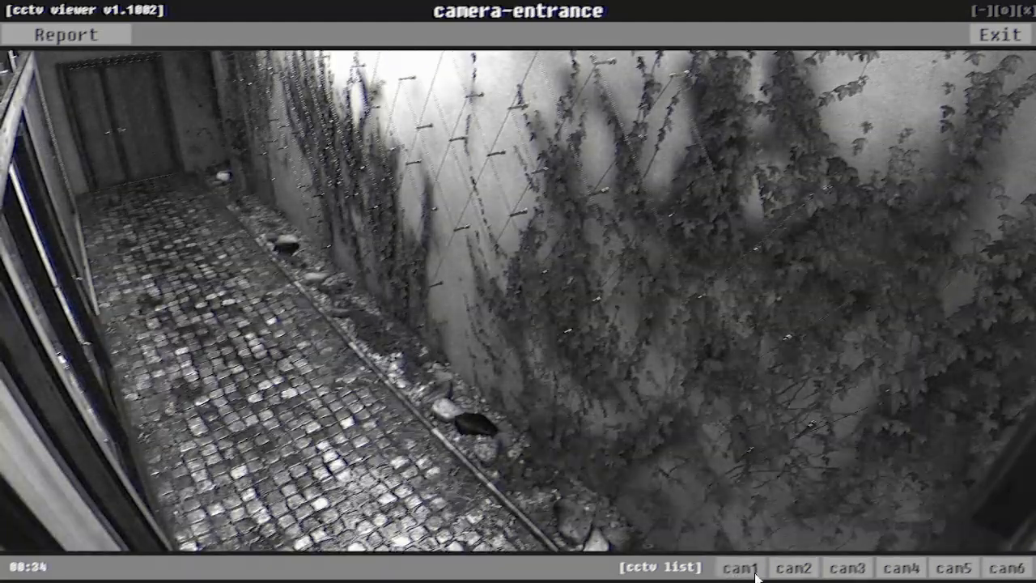
{"action": "left_click", "coordinate": [65, 34]}
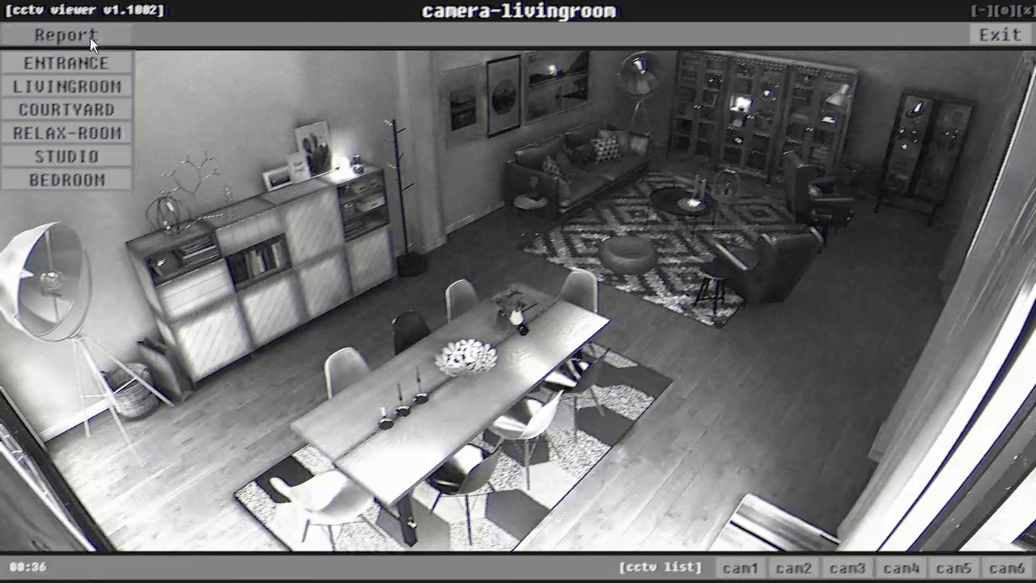
Report a living room anomaly with its type and confirm the fix
{"action": "left_click", "coordinate": [64, 34]}
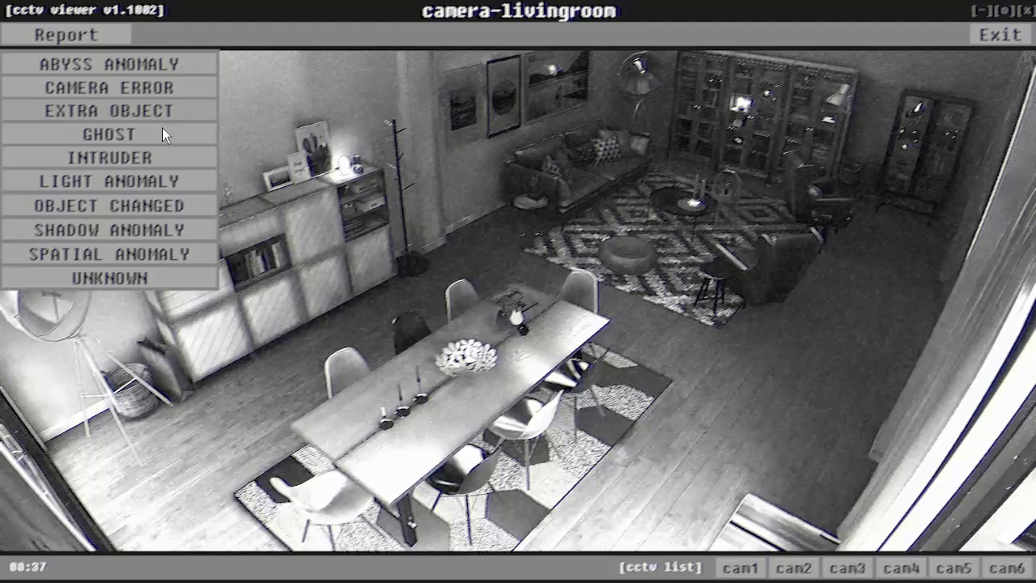
{"action": "left_click", "coordinate": [108, 134]}
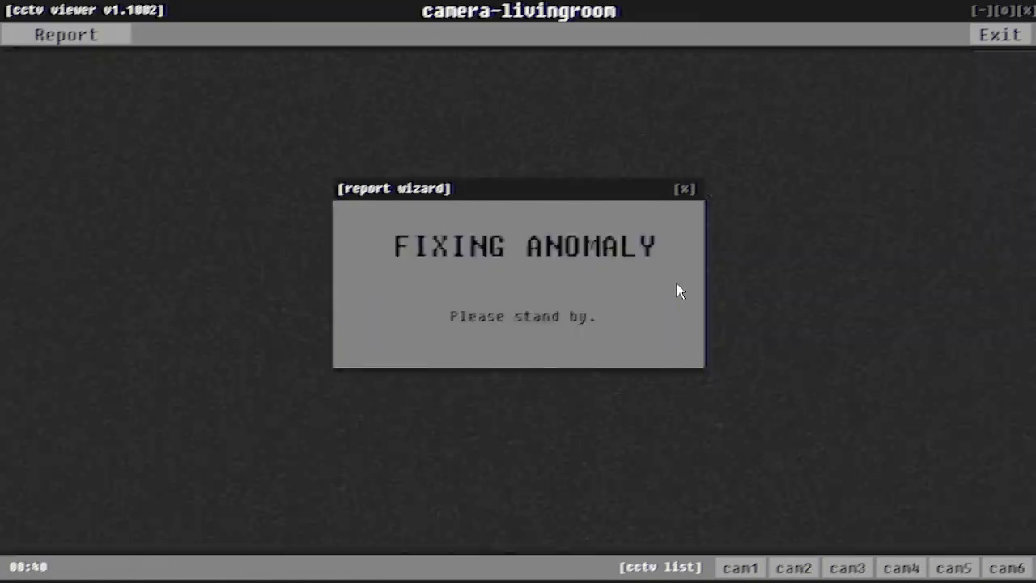
{"action": "left_click", "coordinate": [684, 188]}
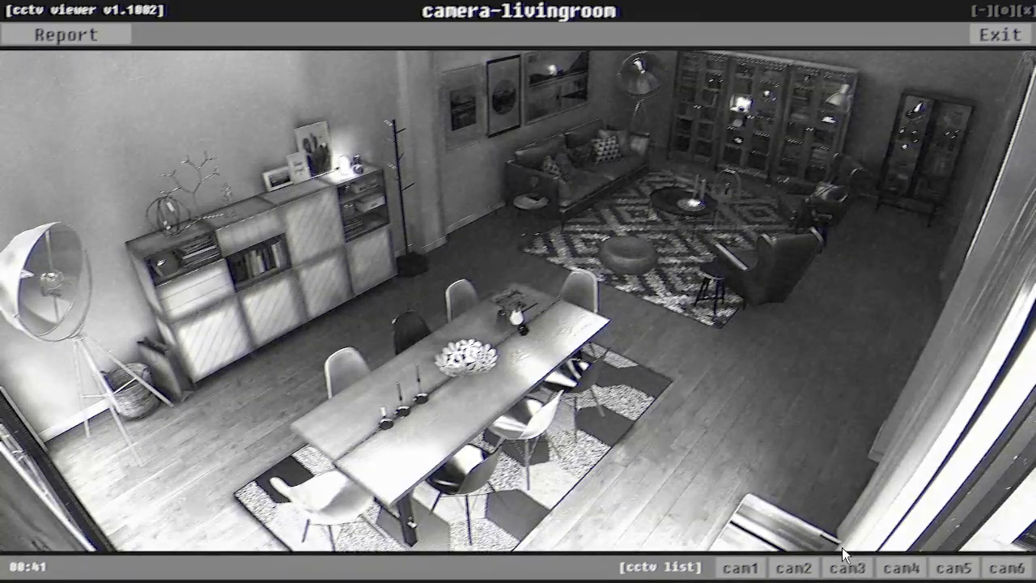
{"action": "left_click", "coordinate": [901, 567]}
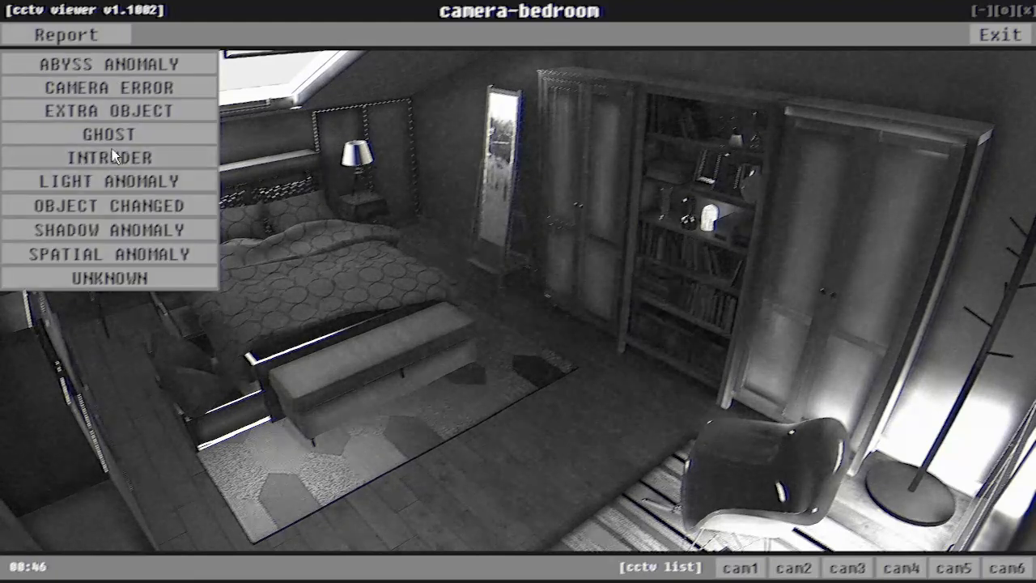
Choose a bedroom anomaly type, then view the living room, courtyard and relax room feeds
{"action": "left_click", "coordinate": [108, 157]}
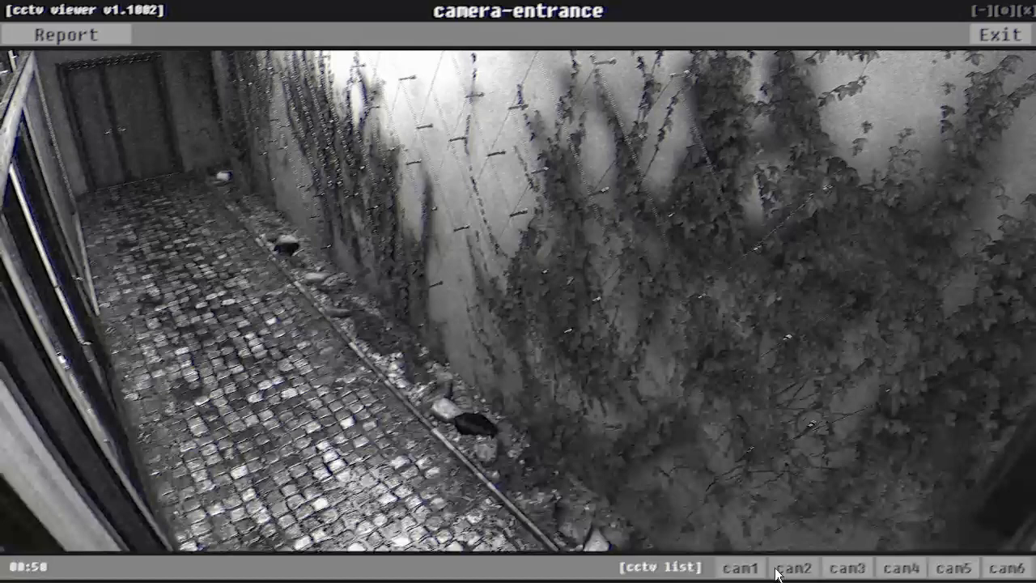
{"action": "left_click", "coordinate": [794, 567]}
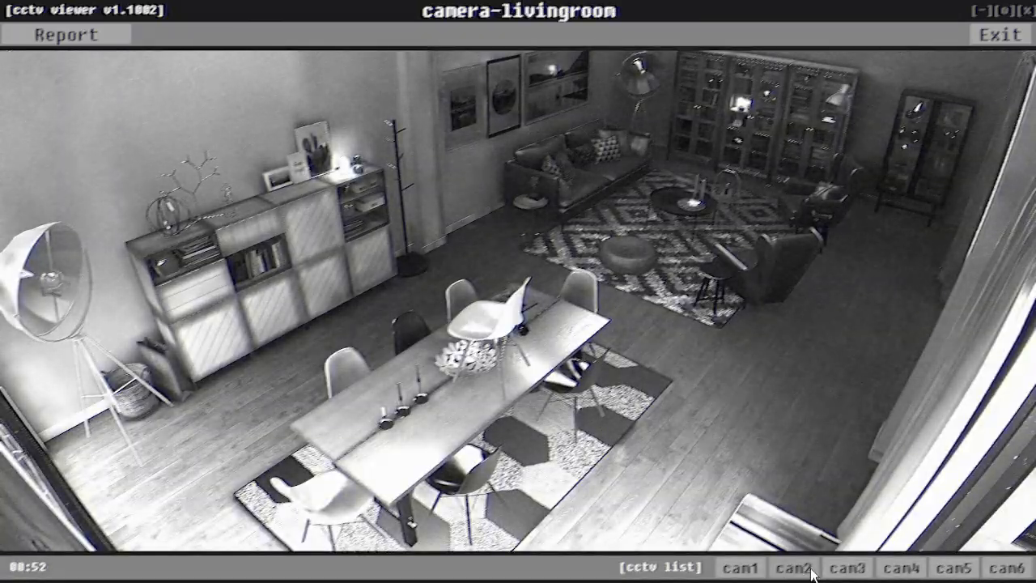
{"action": "left_click", "coordinate": [846, 566]}
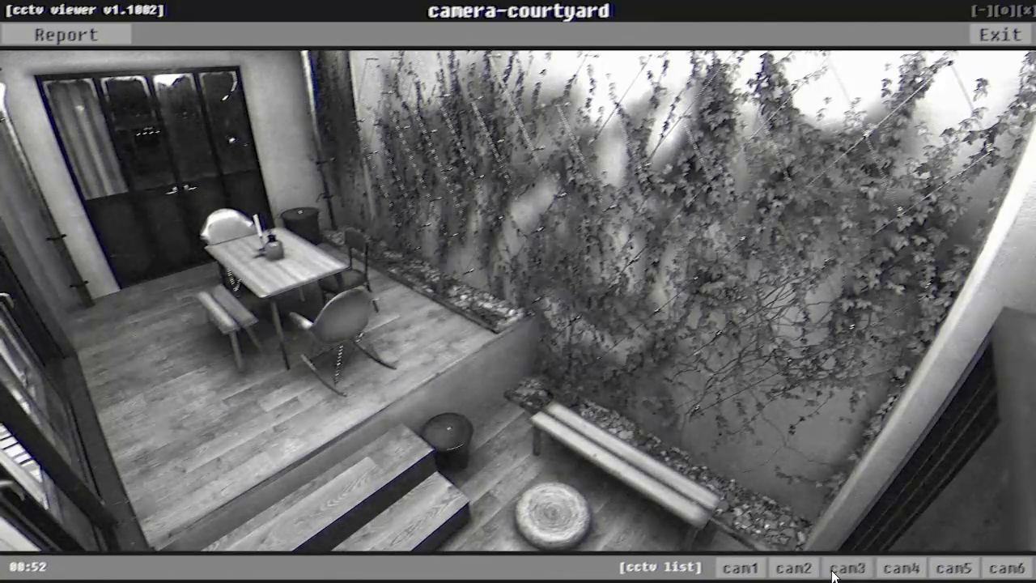
{"action": "left_click", "coordinate": [901, 567]}
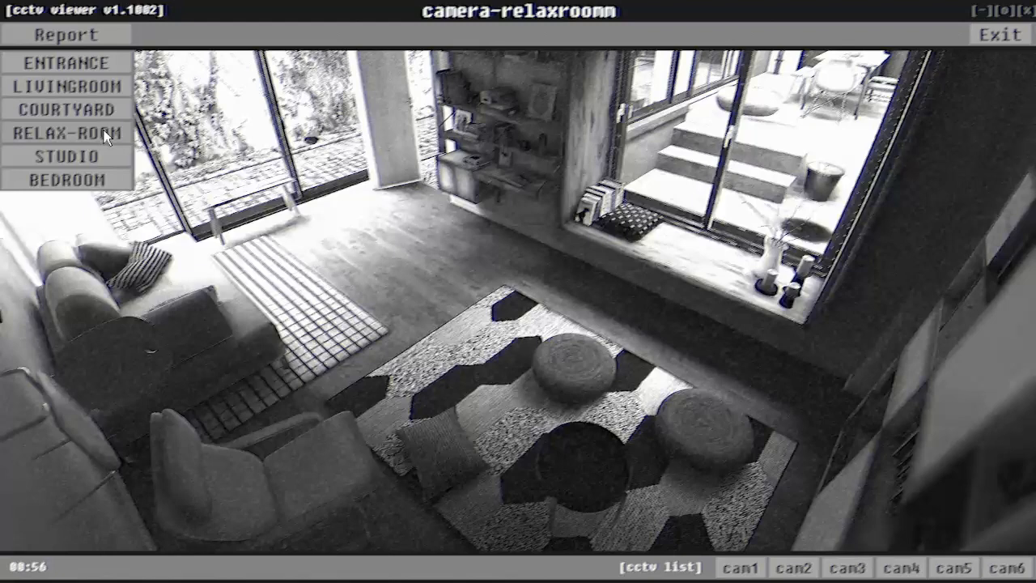
Report a relax room anomaly and dismiss the large-anomalies warning
{"action": "left_click", "coordinate": [65, 34]}
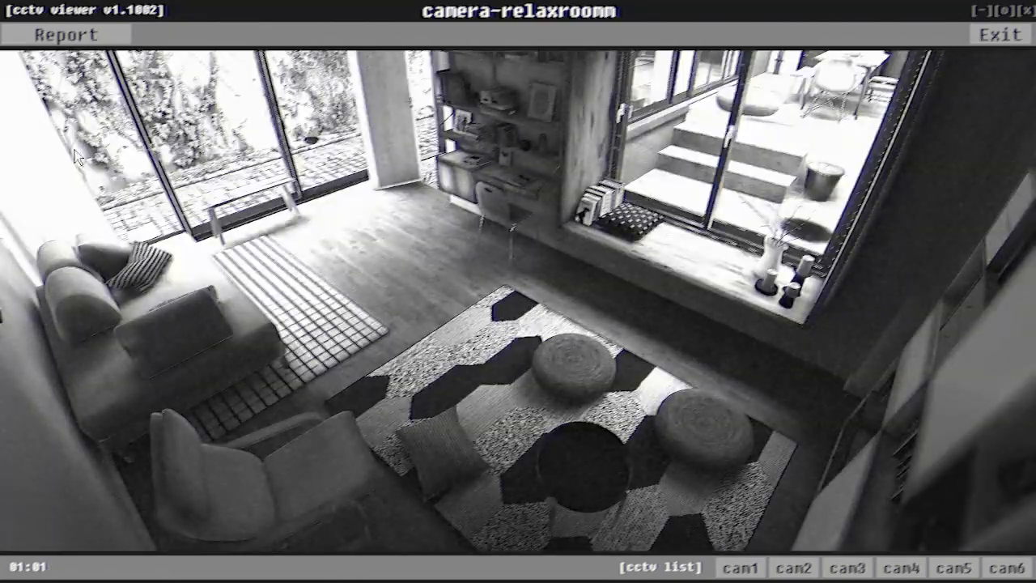
{"action": "mouse_move", "coordinate": [20, 80]}
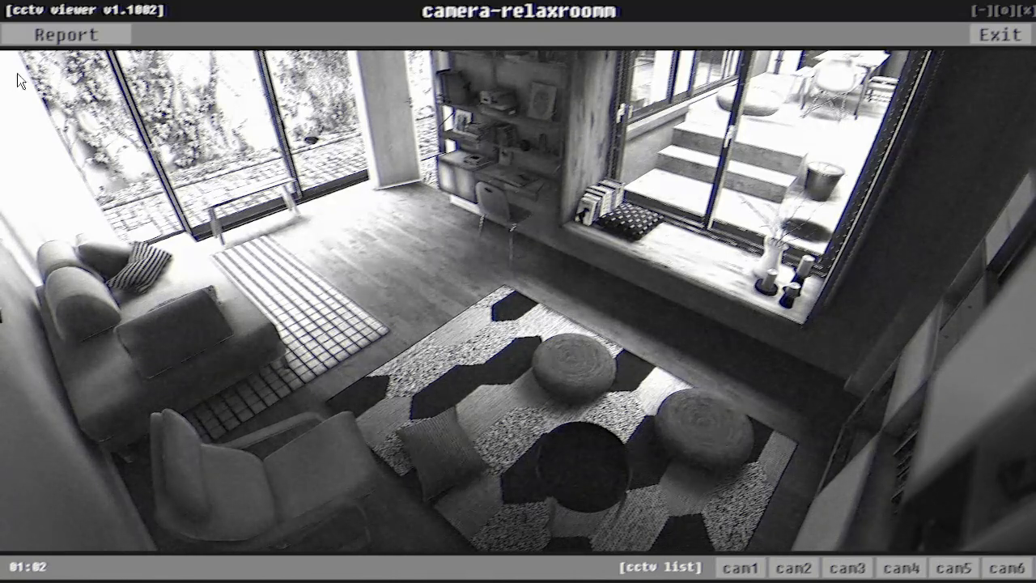
{"action": "left_click", "coordinate": [65, 34]}
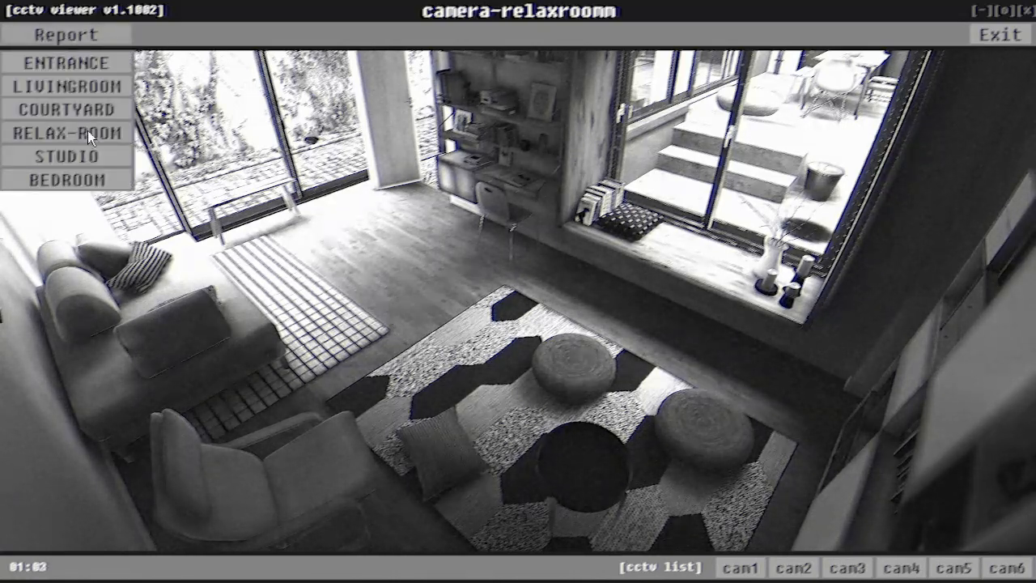
{"action": "left_click", "coordinate": [66, 34]}
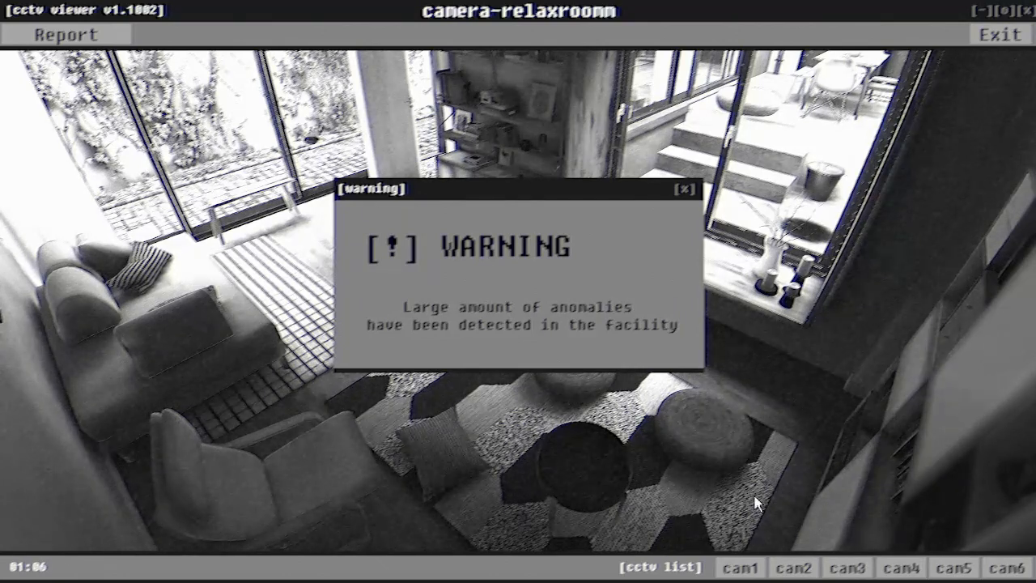
{"action": "left_click", "coordinate": [954, 567]}
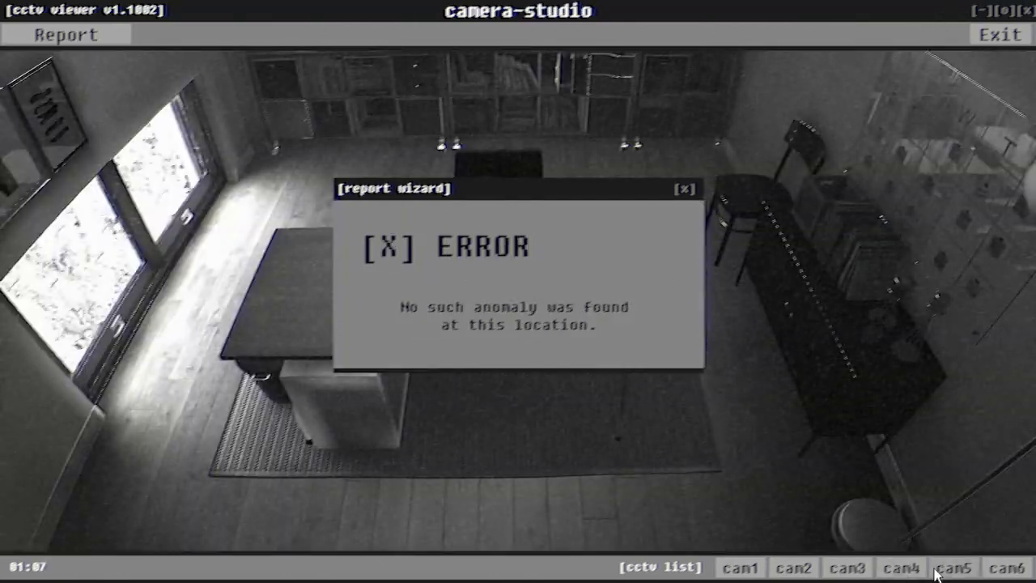
Switch to the living room feed, report an anomaly type there, then view the relax room
{"action": "left_click", "coordinate": [685, 189]}
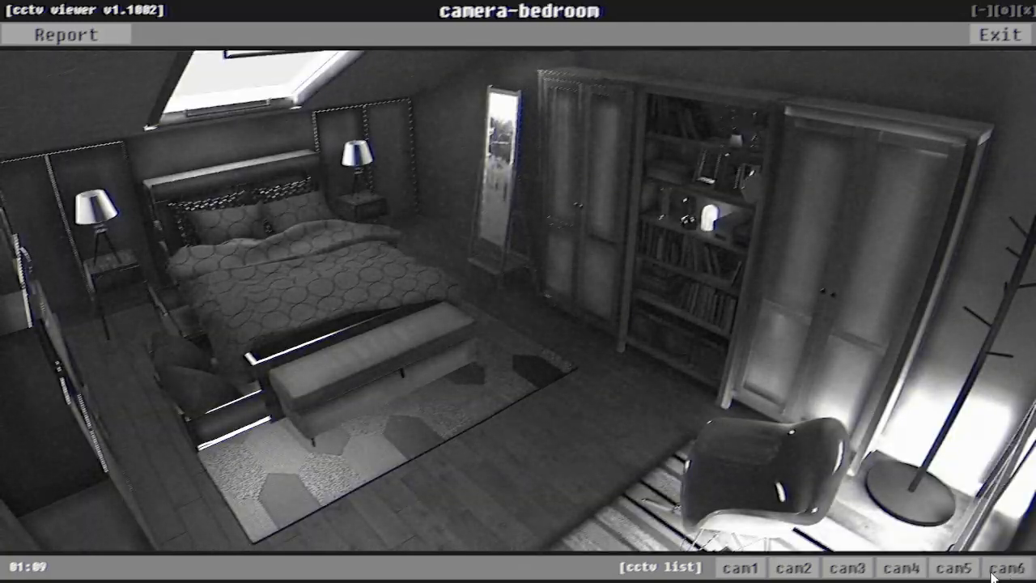
{"action": "left_click", "coordinate": [740, 568]}
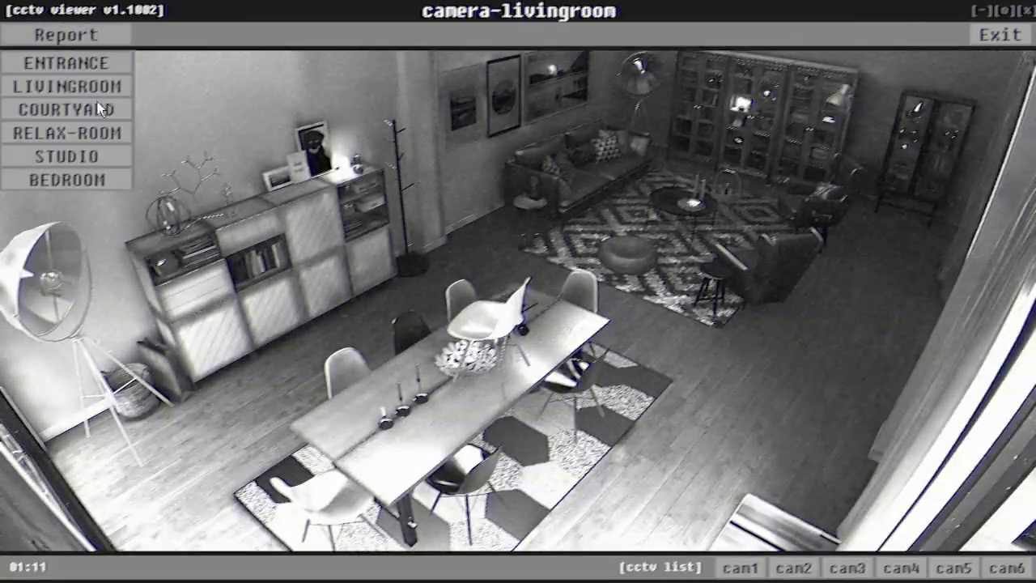
{"action": "left_click", "coordinate": [65, 34]}
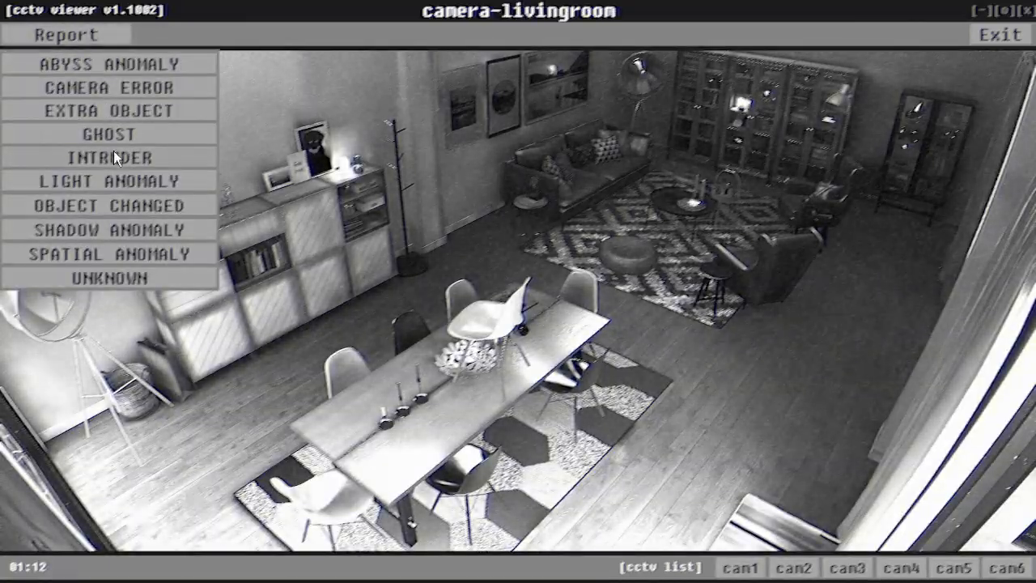
{"action": "left_click", "coordinate": [108, 158]}
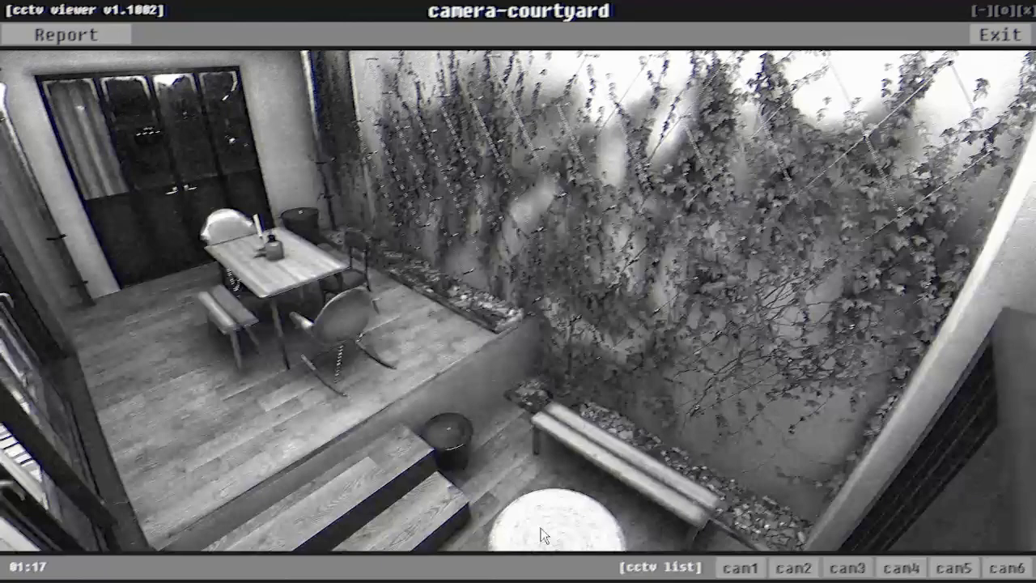
{"action": "left_click", "coordinate": [902, 567]}
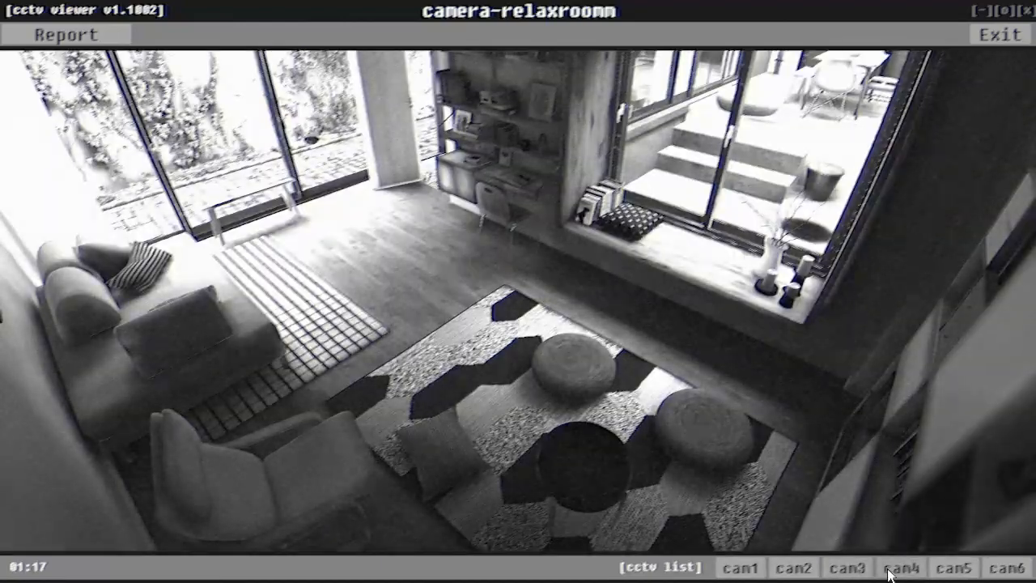
Report a ghost anomaly in the relax room, get rejected, then switch to the studio feed
{"action": "left_click", "coordinate": [954, 567]}
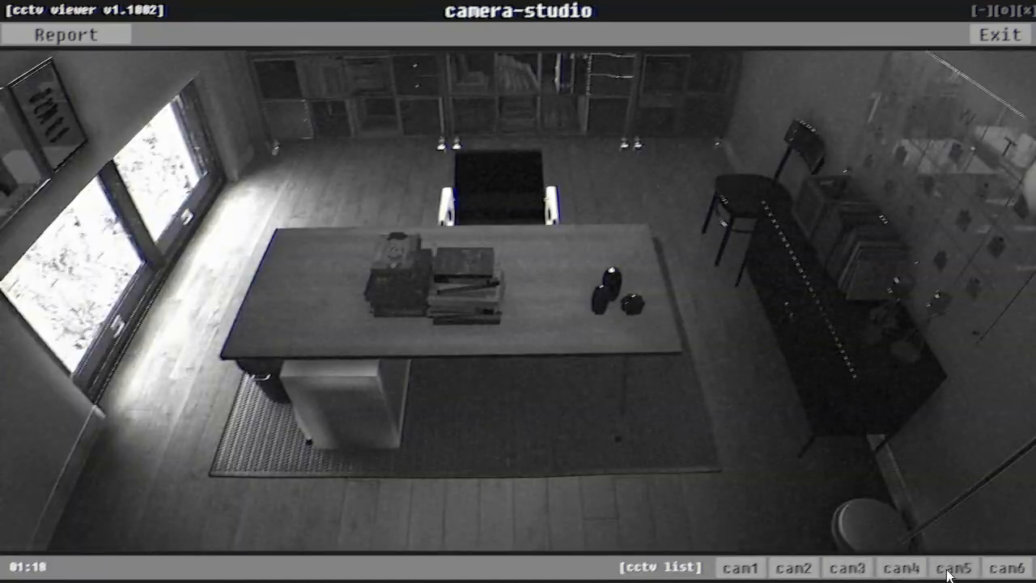
{"action": "left_click", "coordinate": [65, 34]}
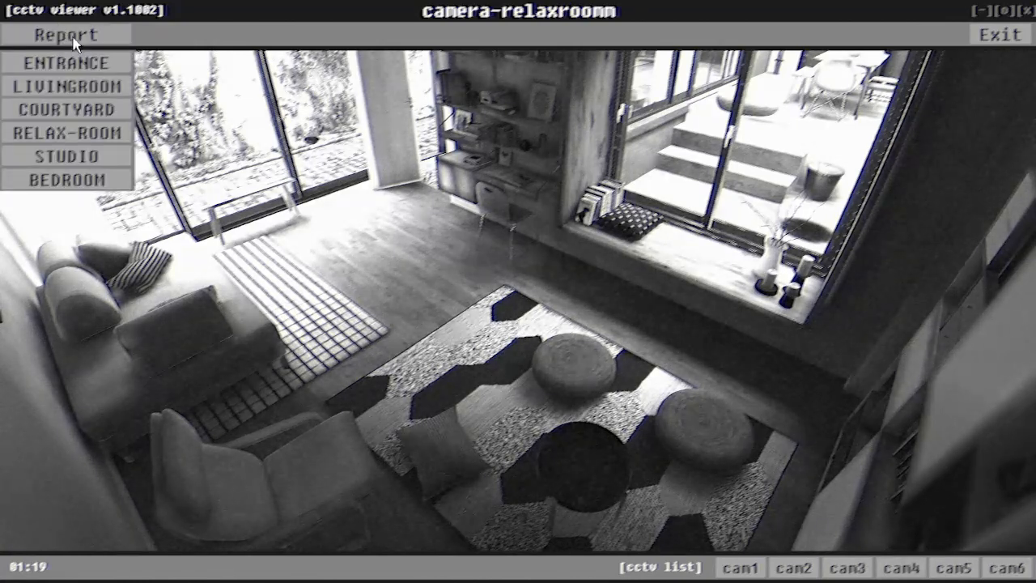
{"action": "left_click", "coordinate": [66, 34]}
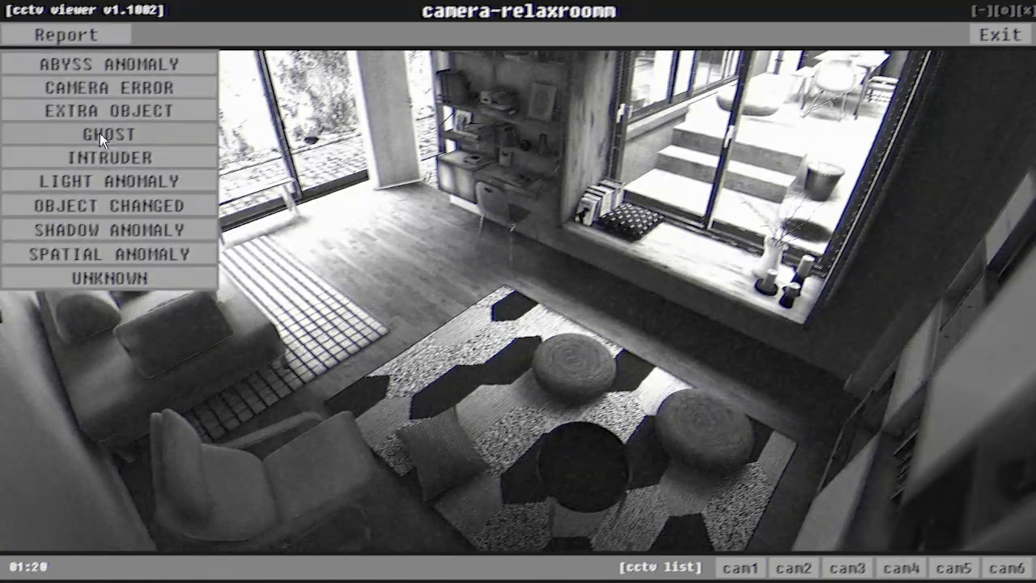
{"action": "left_click", "coordinate": [109, 133]}
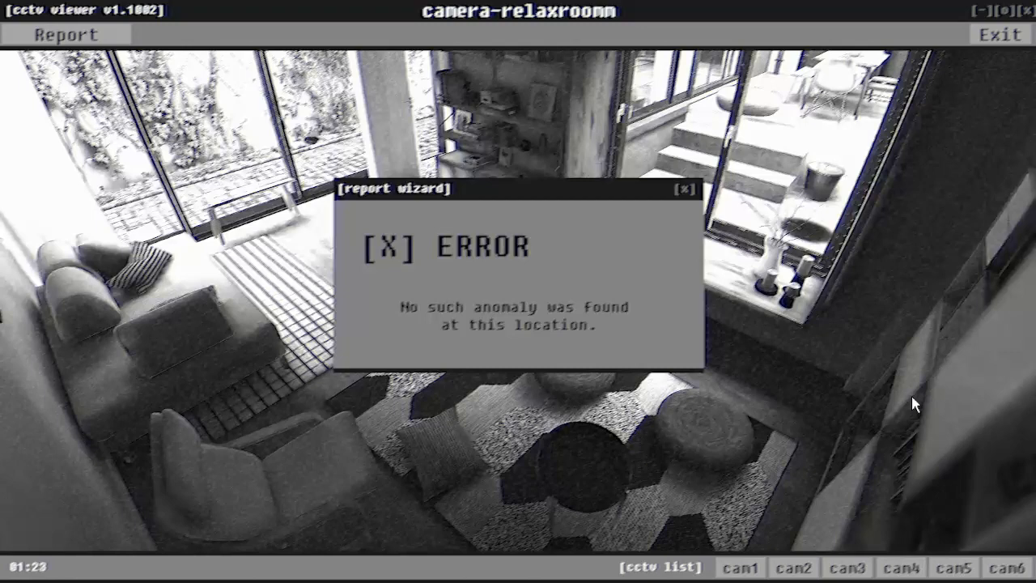
{"action": "left_click", "coordinate": [954, 568]}
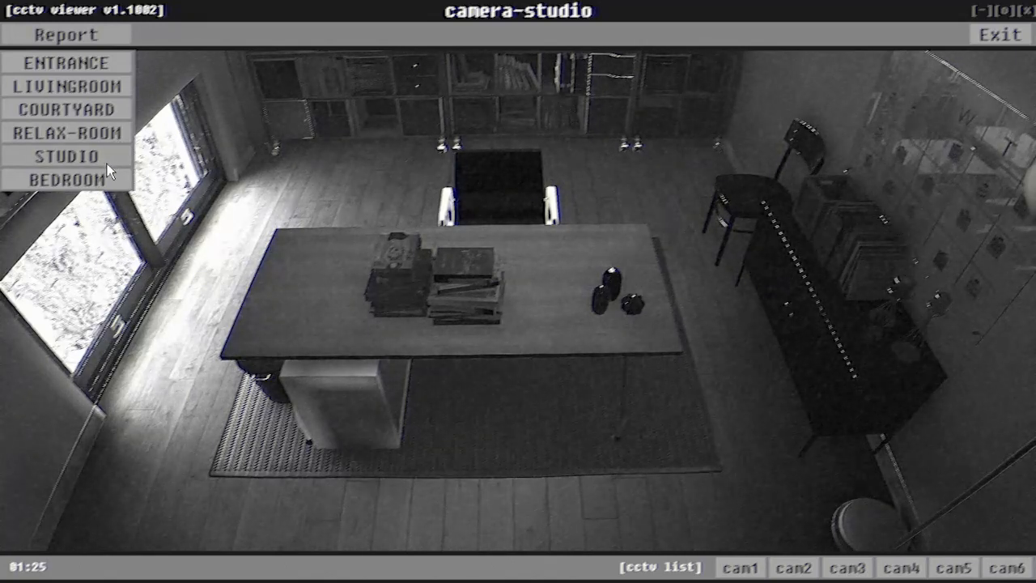
File a studio anomaly report, see it rejected, and switch to the entrance feed
{"action": "left_click", "coordinate": [65, 34]}
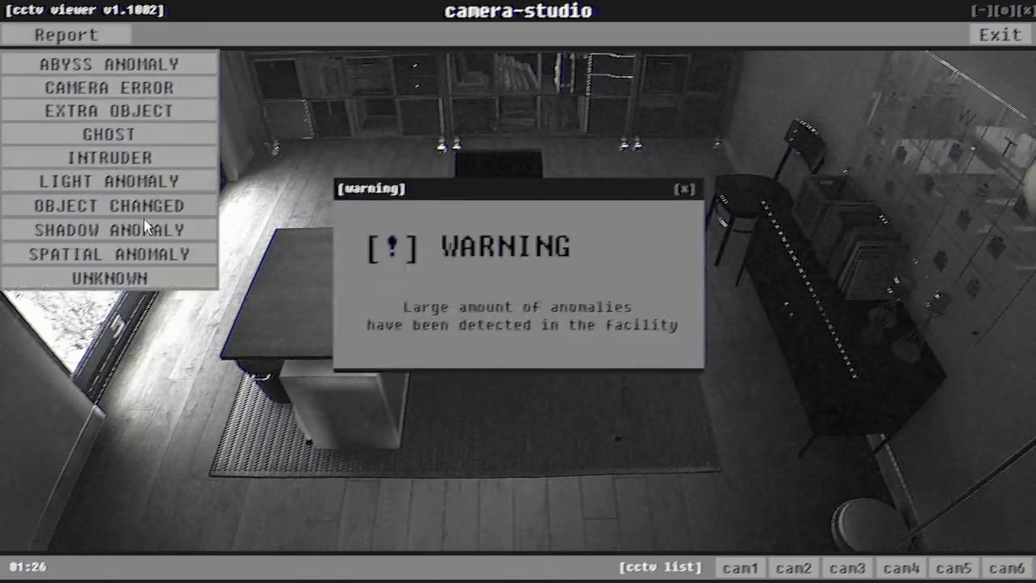
{"action": "left_click", "coordinate": [685, 188]}
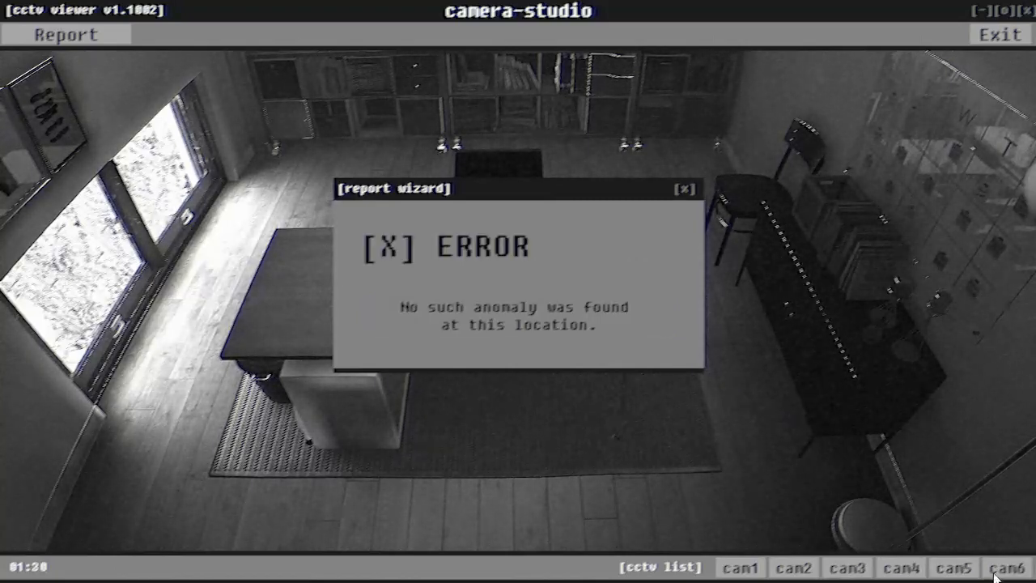
{"action": "left_click", "coordinate": [794, 568]}
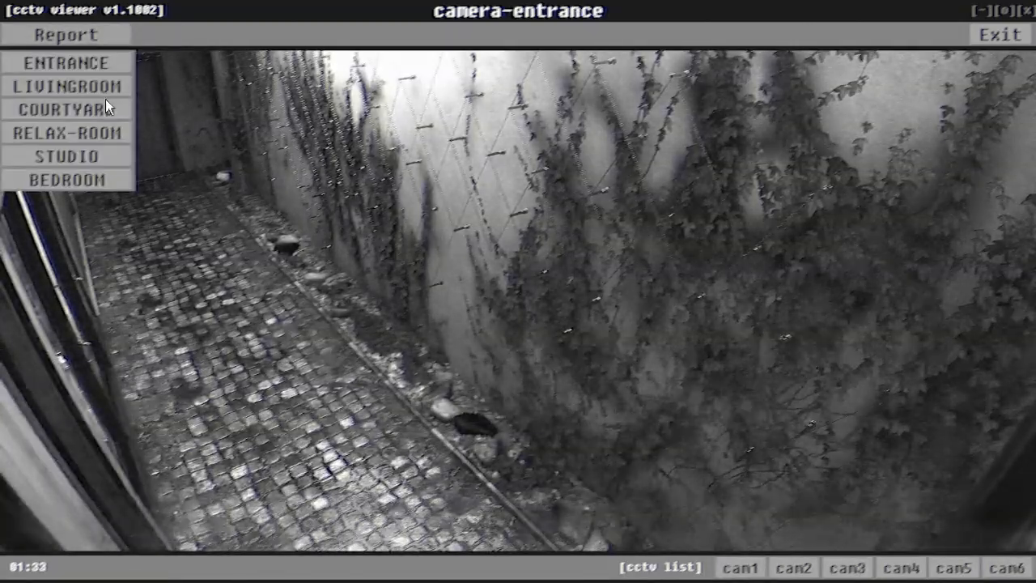
Report an object-changed anomaly at the entrance, then return to the studio feed's warning
{"action": "left_click", "coordinate": [65, 34]}
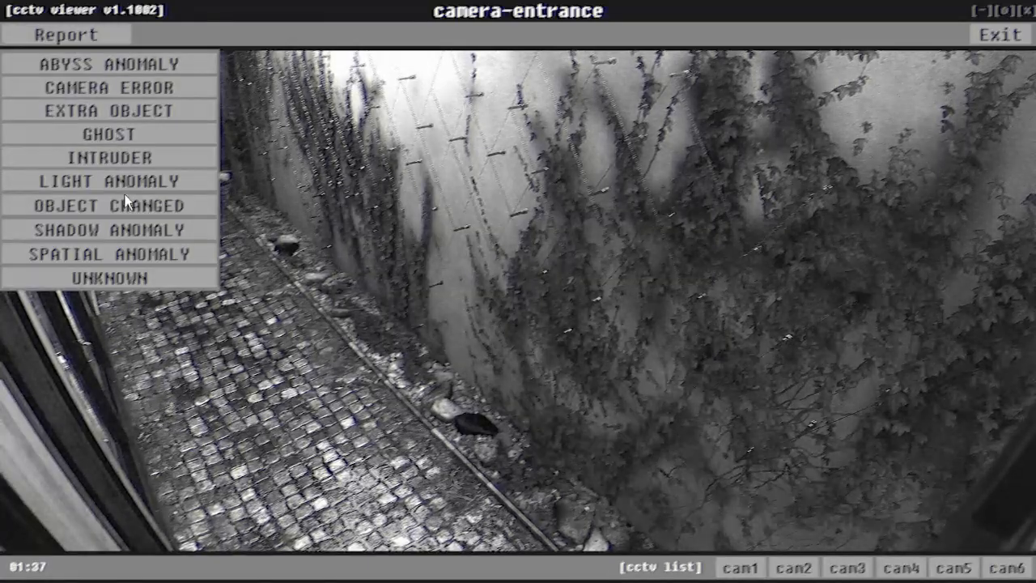
{"action": "mouse_move", "coordinate": [157, 273]}
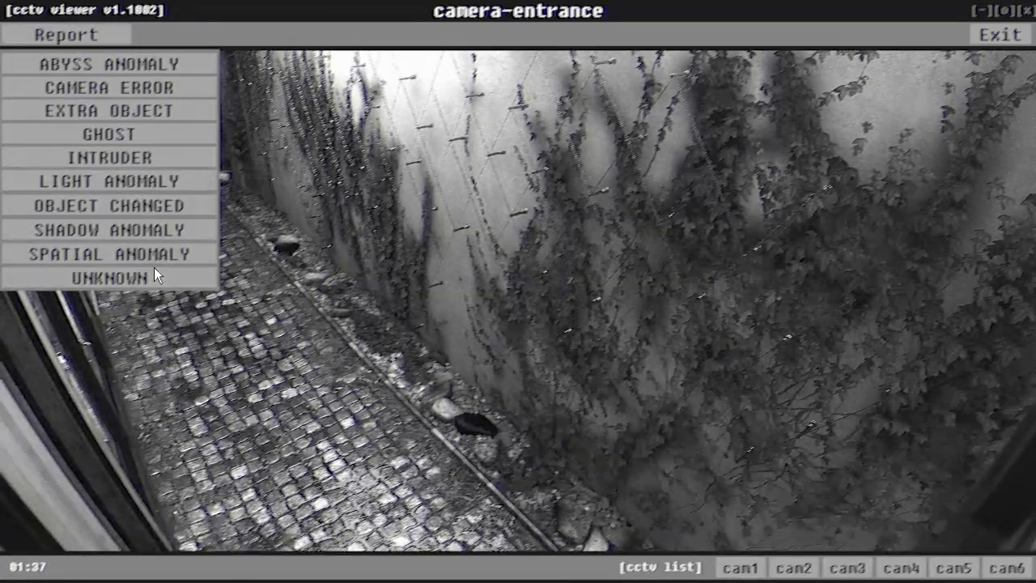
{"action": "left_click", "coordinate": [108, 275]}
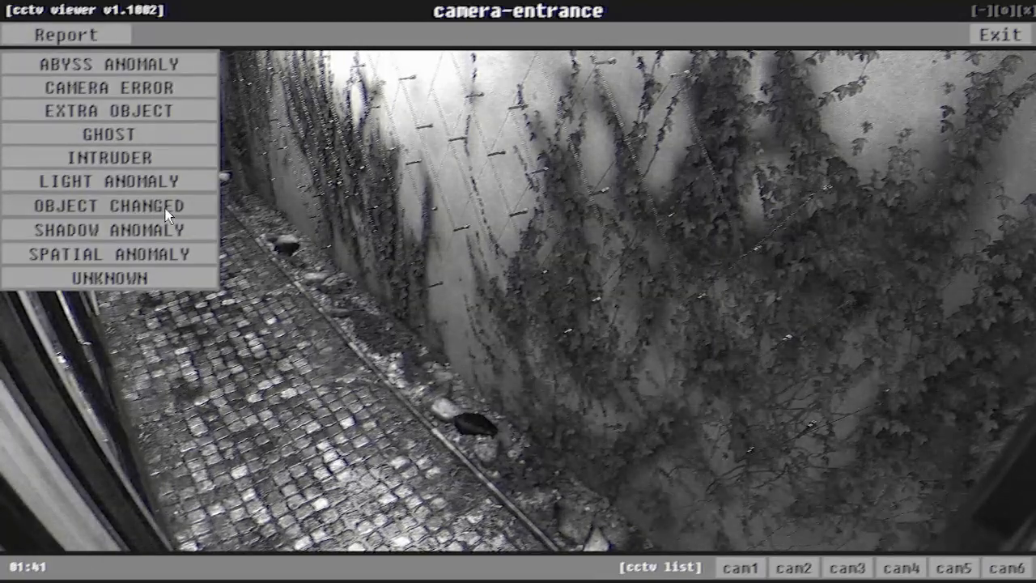
{"action": "left_click", "coordinate": [109, 205]}
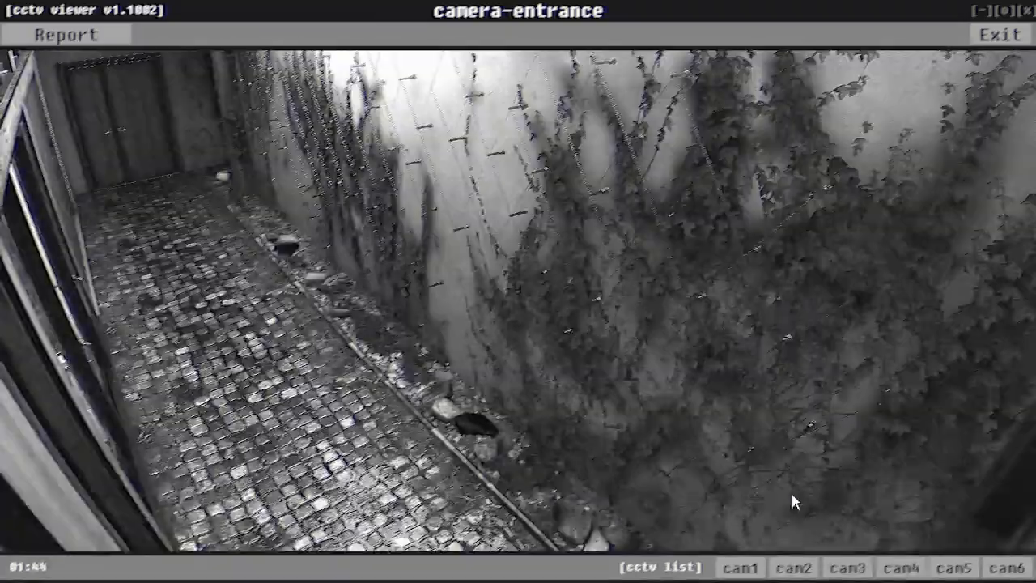
{"action": "left_click", "coordinate": [65, 34]}
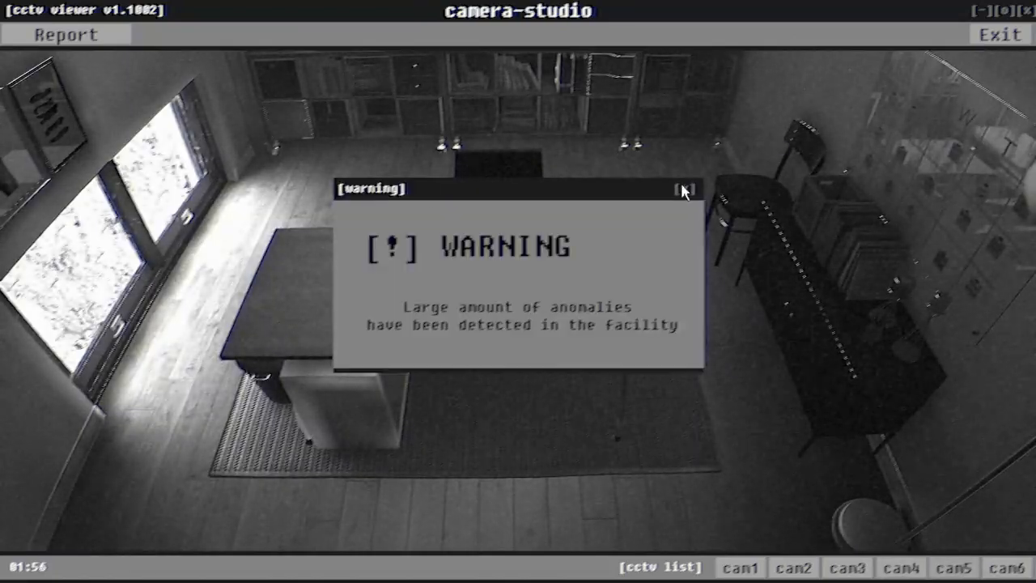
Clear the large-anomalies warning and check cameras 1 through 6, ending on the relax room
{"action": "left_click", "coordinate": [684, 189]}
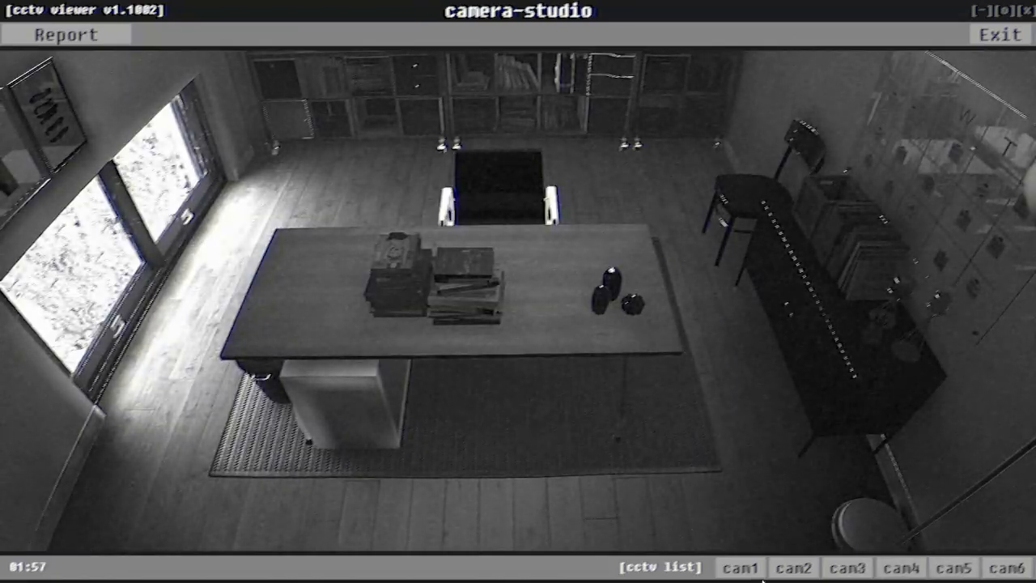
{"action": "left_click", "coordinate": [793, 567]}
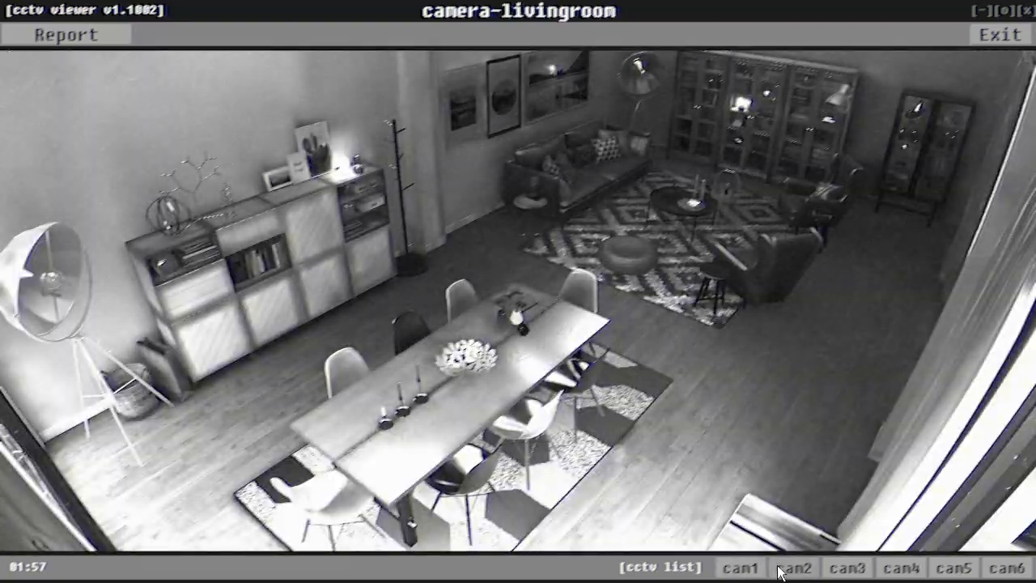
{"action": "left_click", "coordinate": [846, 567]}
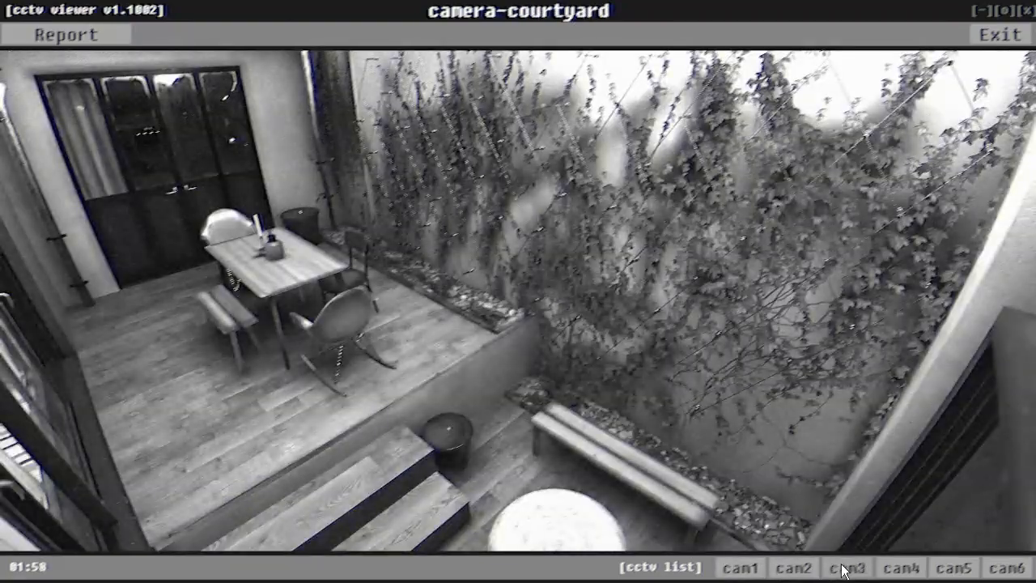
{"action": "left_click", "coordinate": [792, 567]}
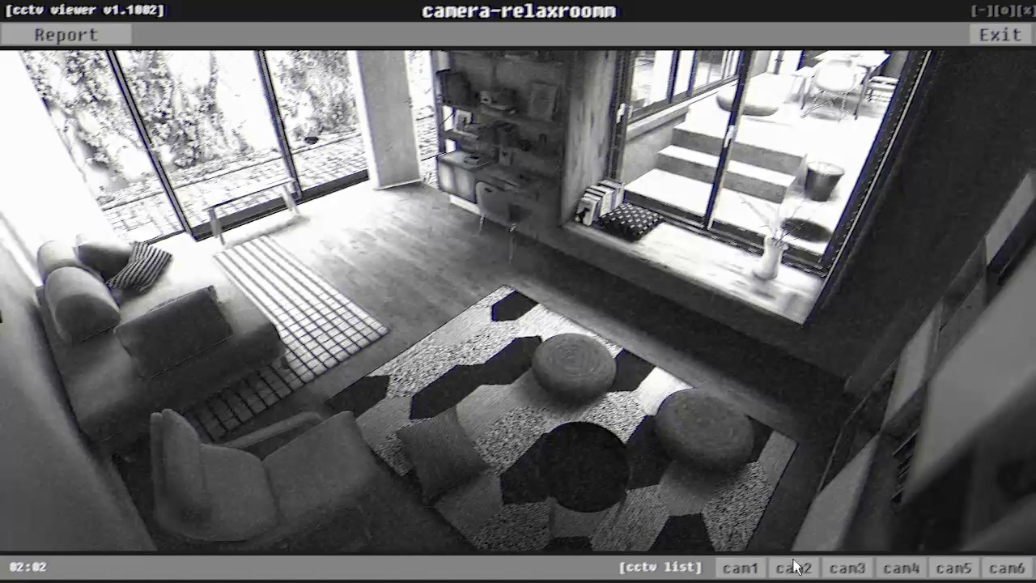
{"action": "left_click", "coordinate": [954, 567]}
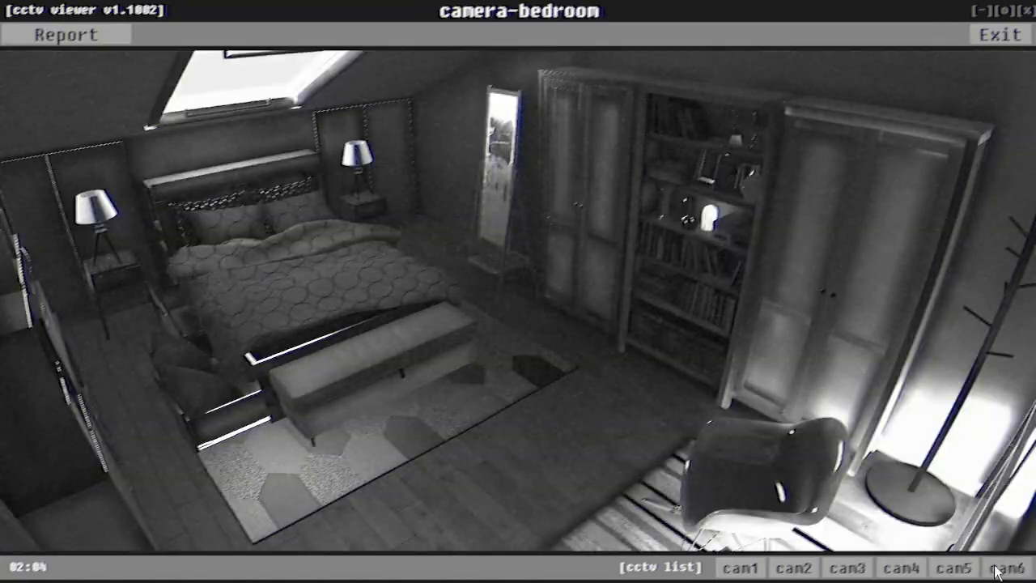
{"action": "left_click", "coordinate": [1014, 567]}
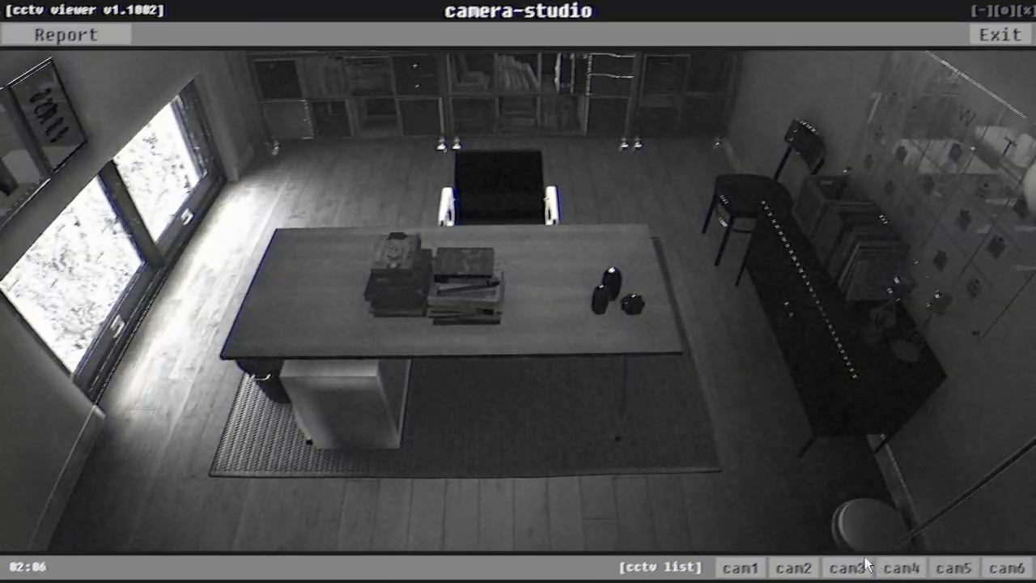
{"action": "left_click", "coordinate": [794, 567]}
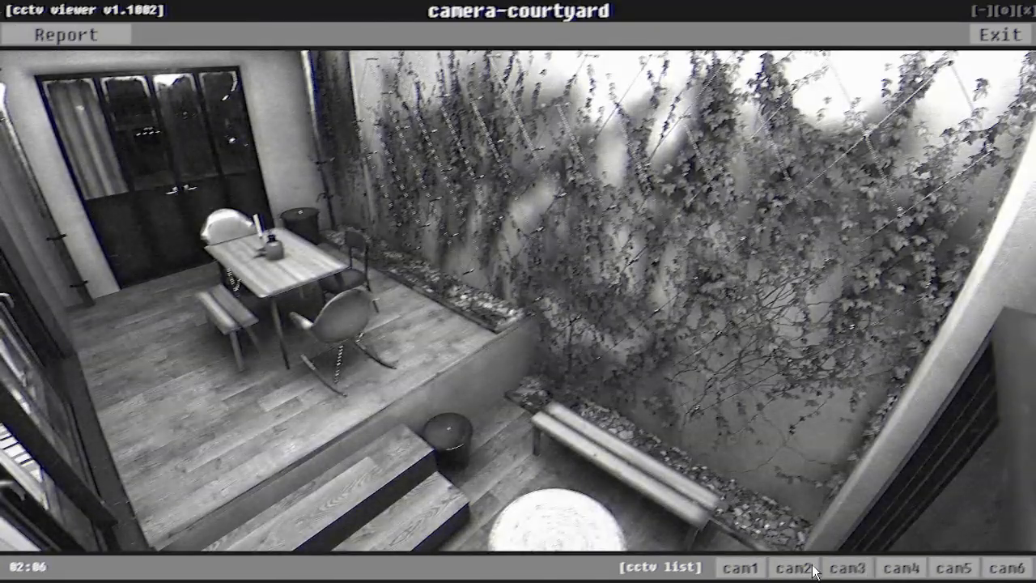
{"action": "left_click", "coordinate": [846, 566]}
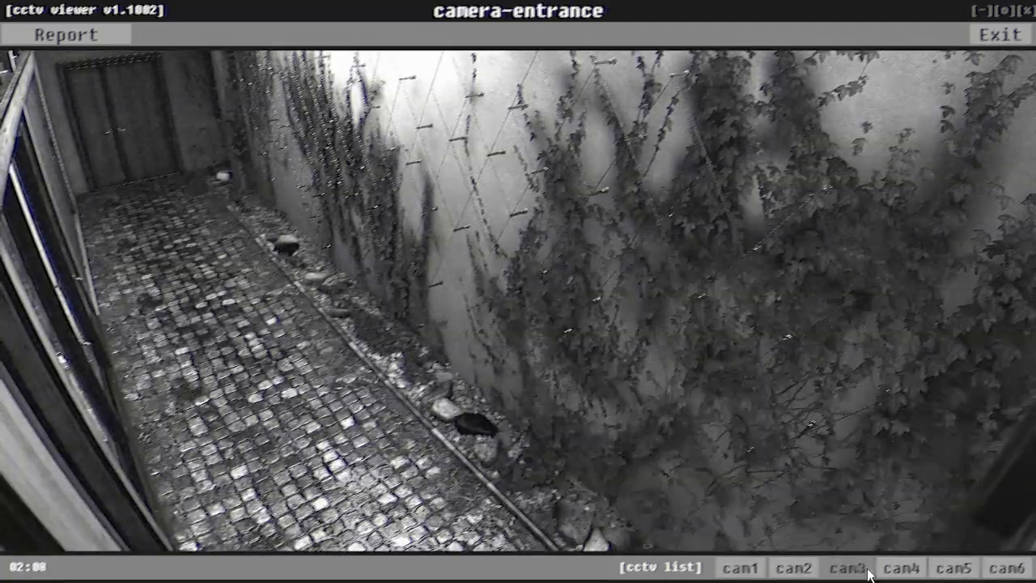
{"action": "left_click", "coordinate": [901, 567]}
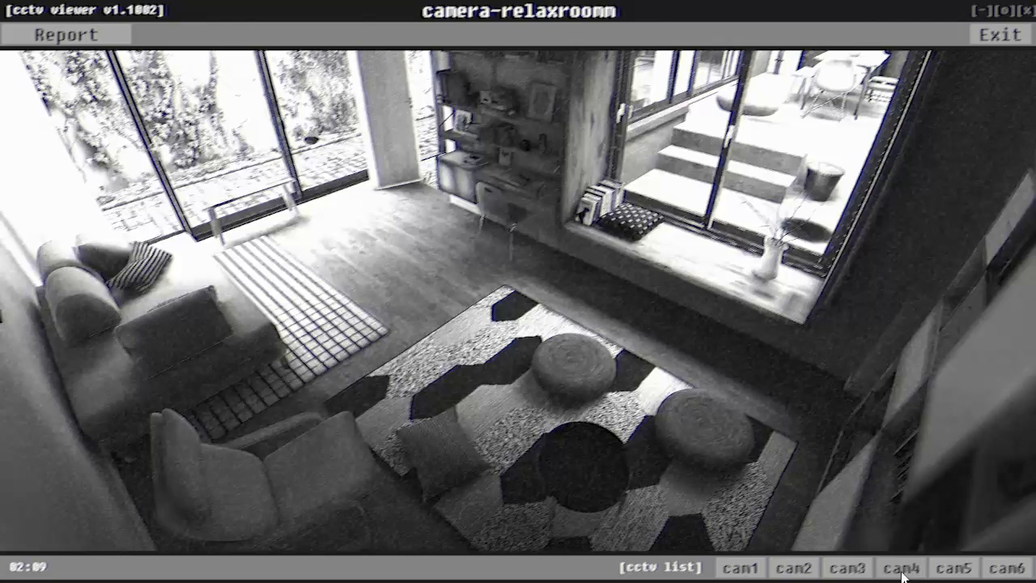
{"action": "mouse_move", "coordinate": [25, 29]}
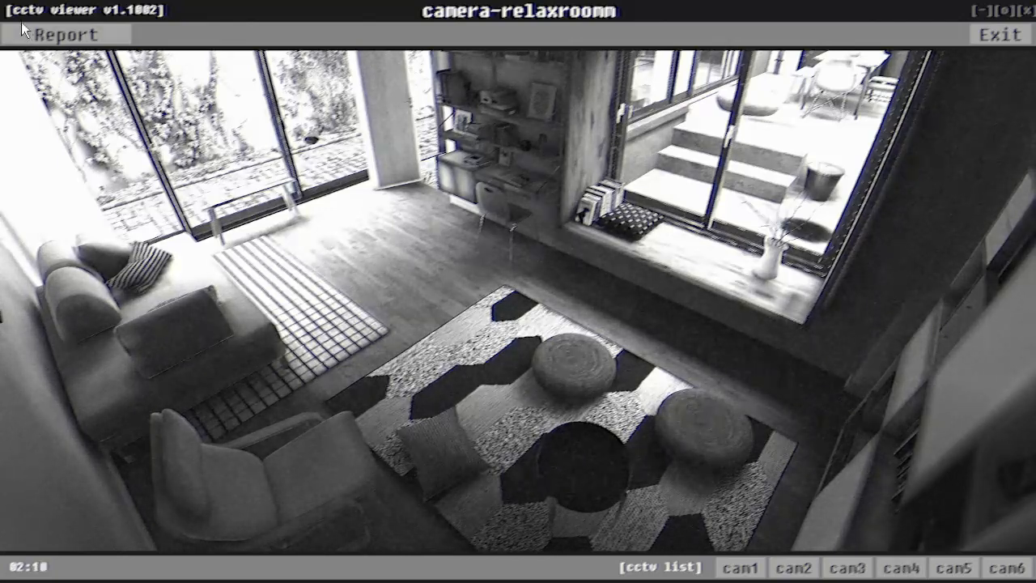
File an anomaly report for RELAX-ROOM, choosing an anomaly type from the list
{"action": "left_click", "coordinate": [66, 34]}
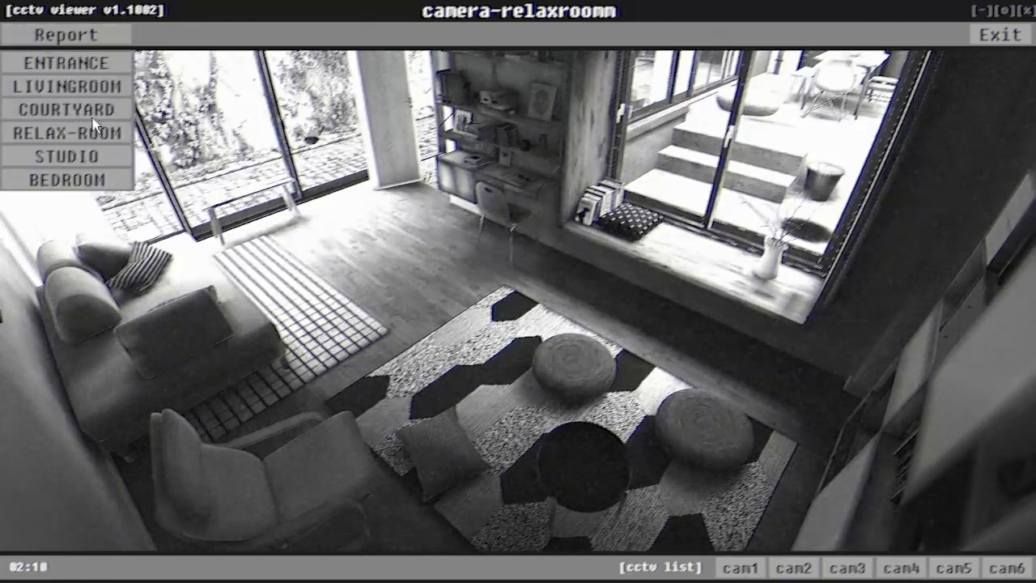
{"action": "left_click", "coordinate": [65, 34]}
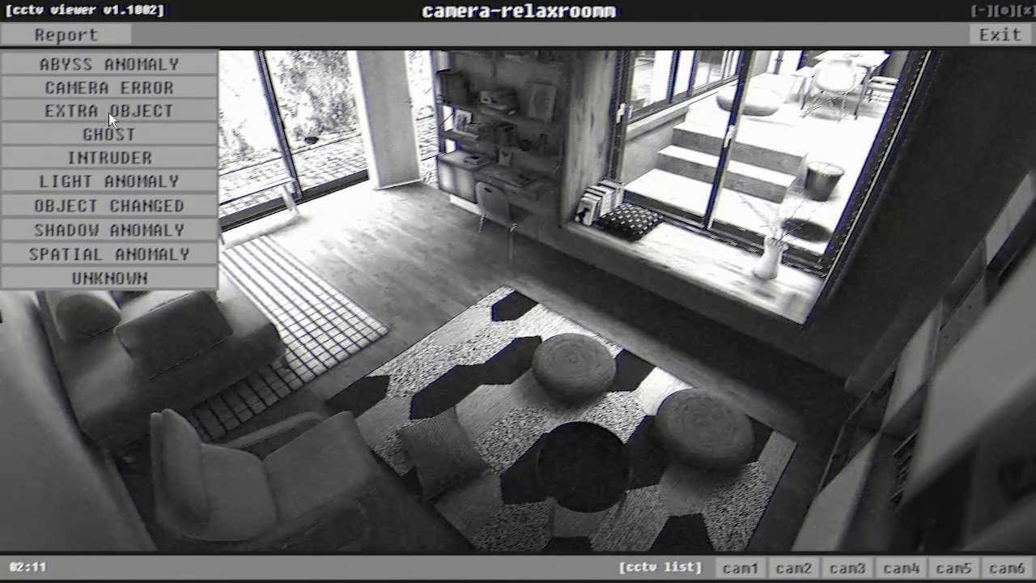
{"action": "mouse_move", "coordinate": [170, 93]}
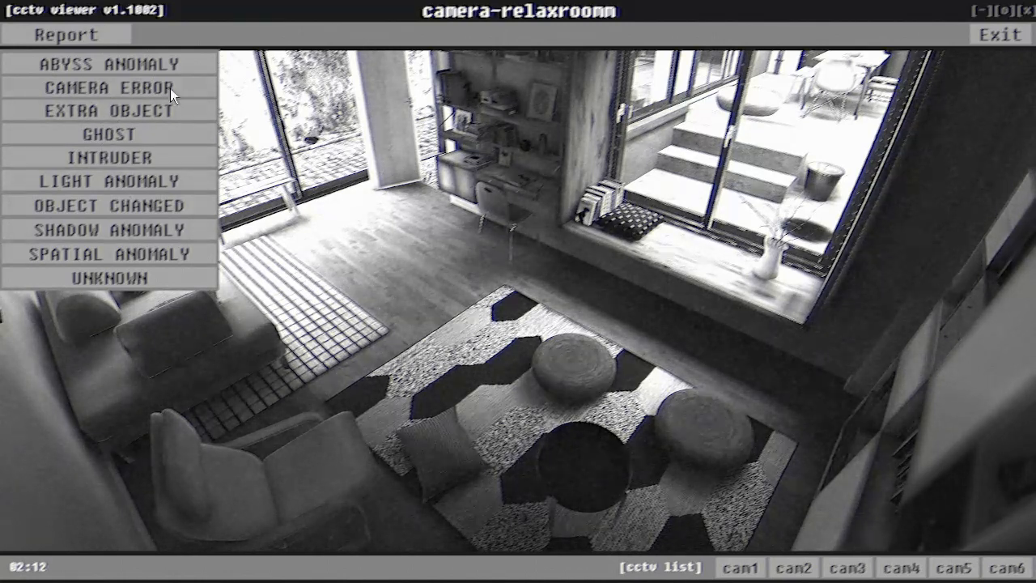
{"action": "left_click", "coordinate": [110, 88]}
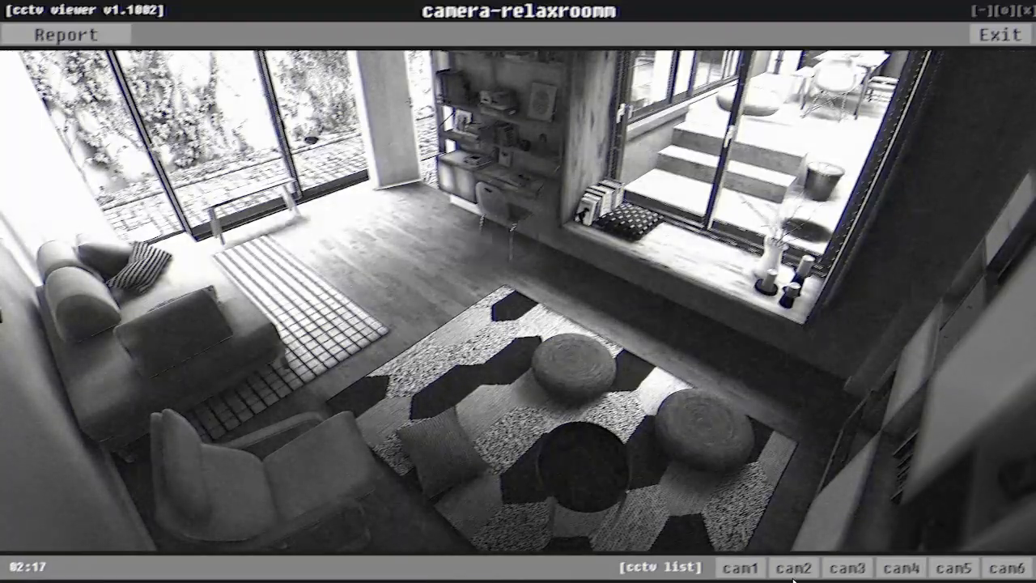
Cycle living room, courtyard and relax room cameras to the studio, then start its report
{"action": "left_click", "coordinate": [793, 567]}
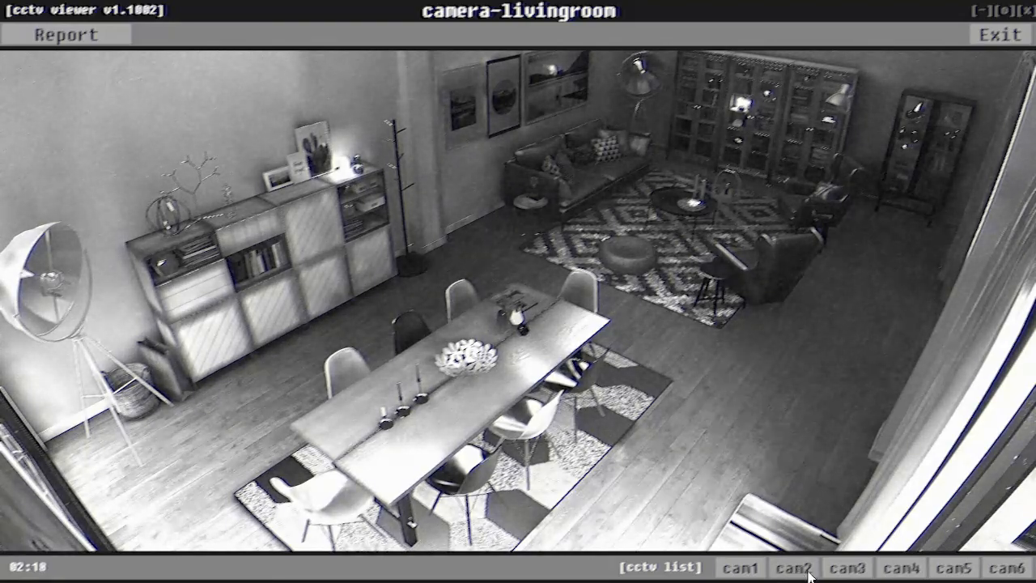
{"action": "left_click", "coordinate": [846, 567]}
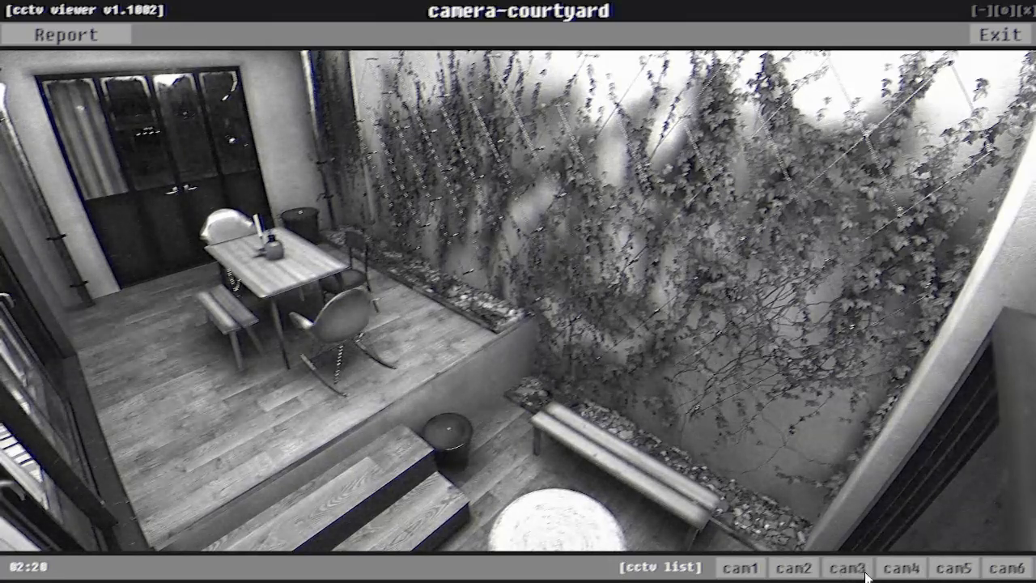
{"action": "left_click", "coordinate": [900, 567]}
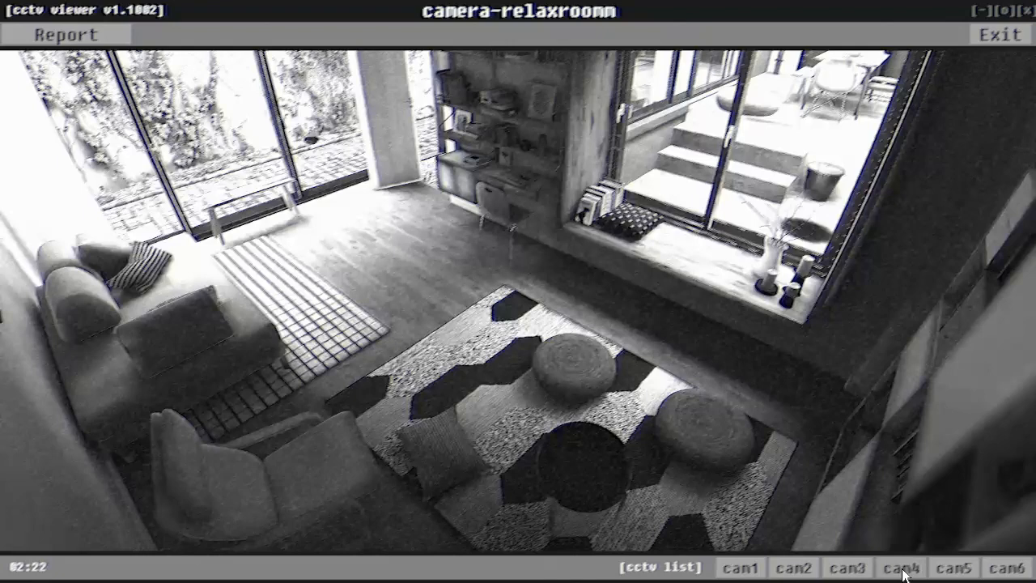
{"action": "left_click", "coordinate": [954, 567]}
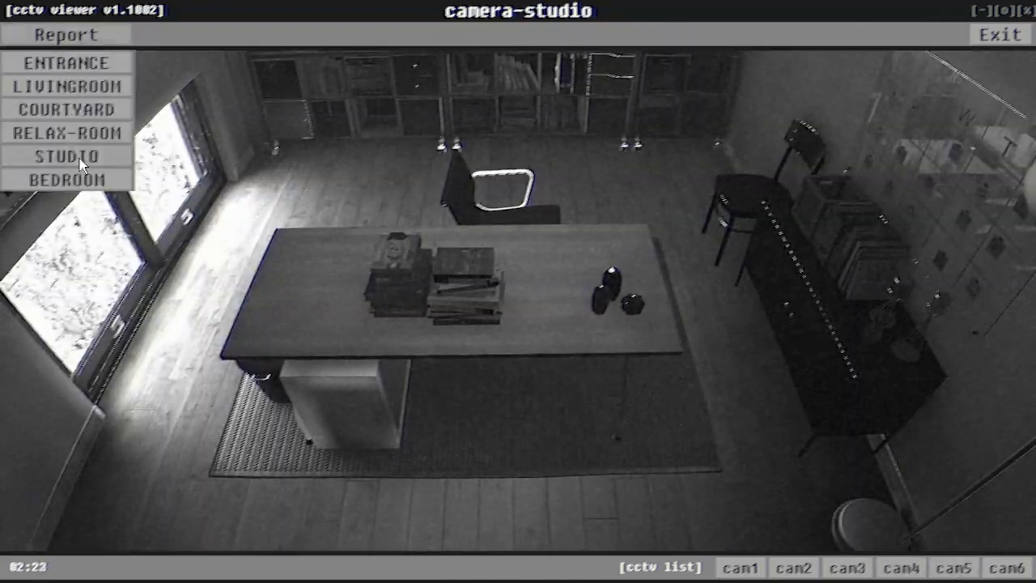
{"action": "left_click", "coordinate": [66, 34]}
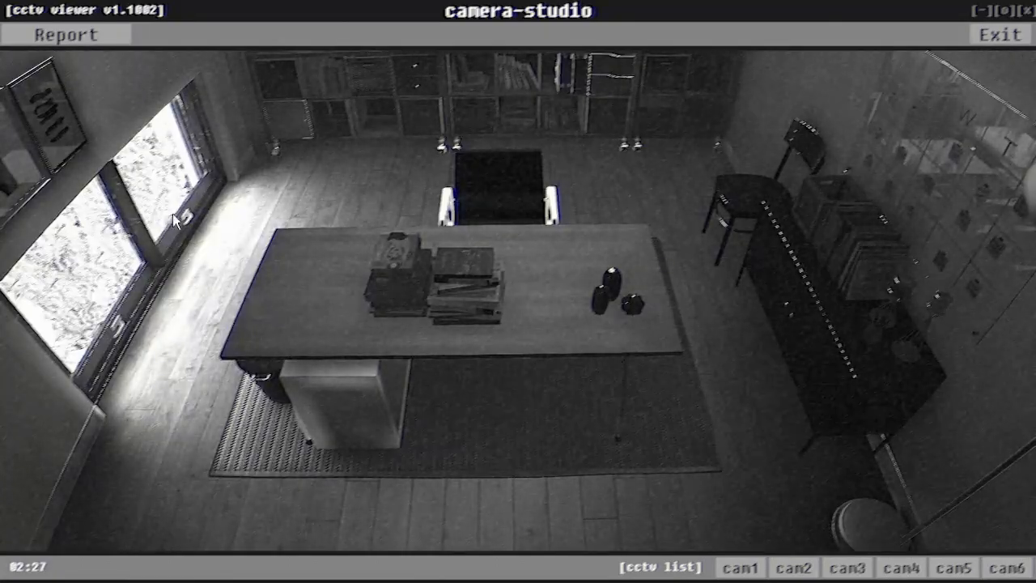
{"action": "mouse_move", "coordinate": [846, 387]}
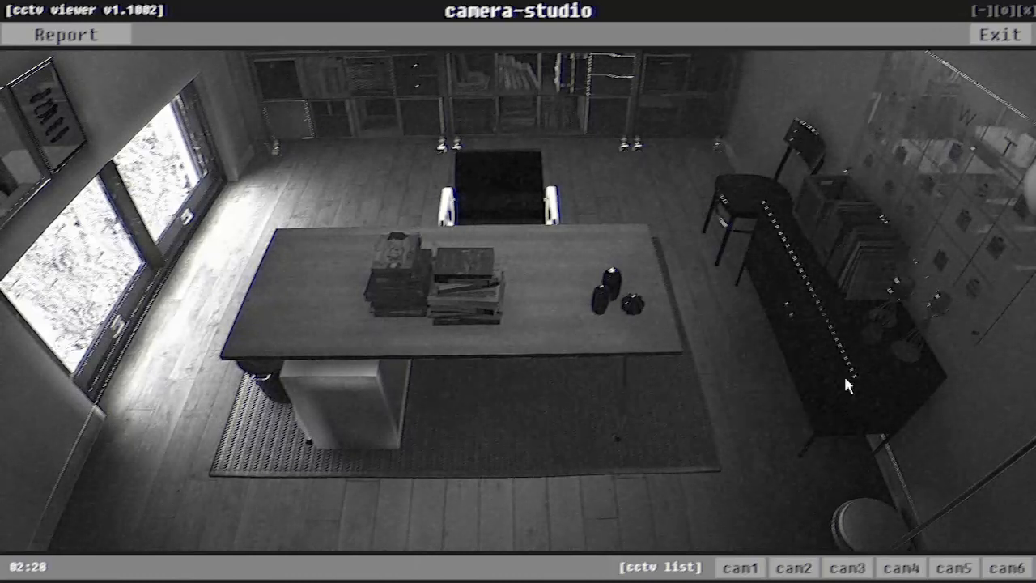
Flip through relax room and studio cameras to the bedroom, then open the Report list
{"action": "left_click", "coordinate": [954, 566]}
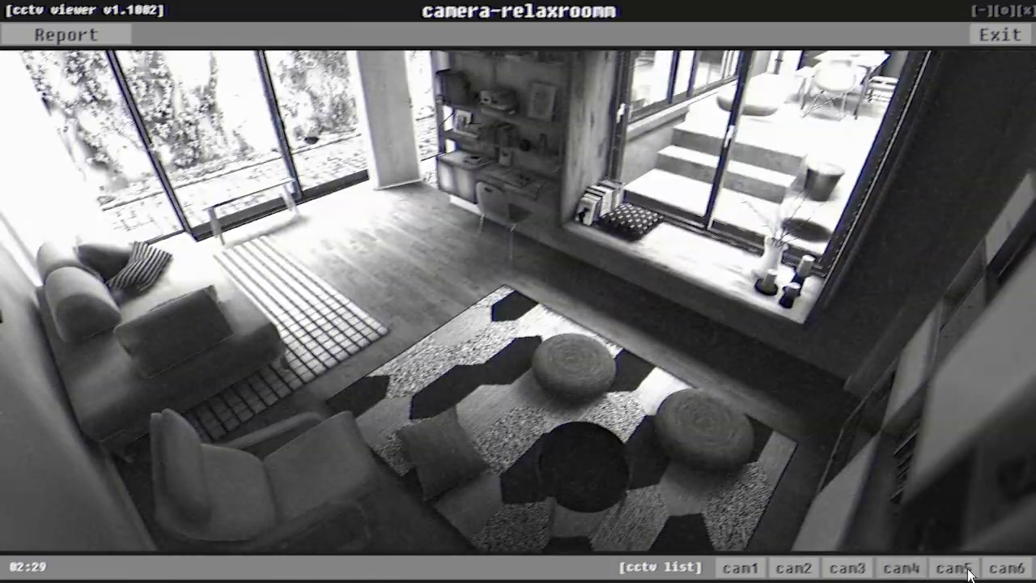
{"action": "left_click", "coordinate": [1010, 567]}
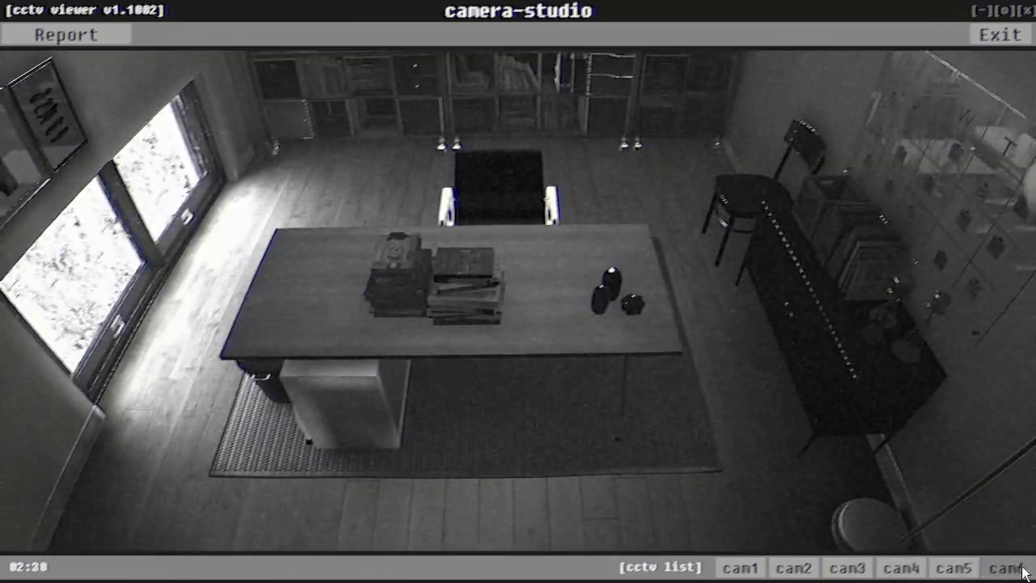
{"action": "left_click", "coordinate": [1008, 567]}
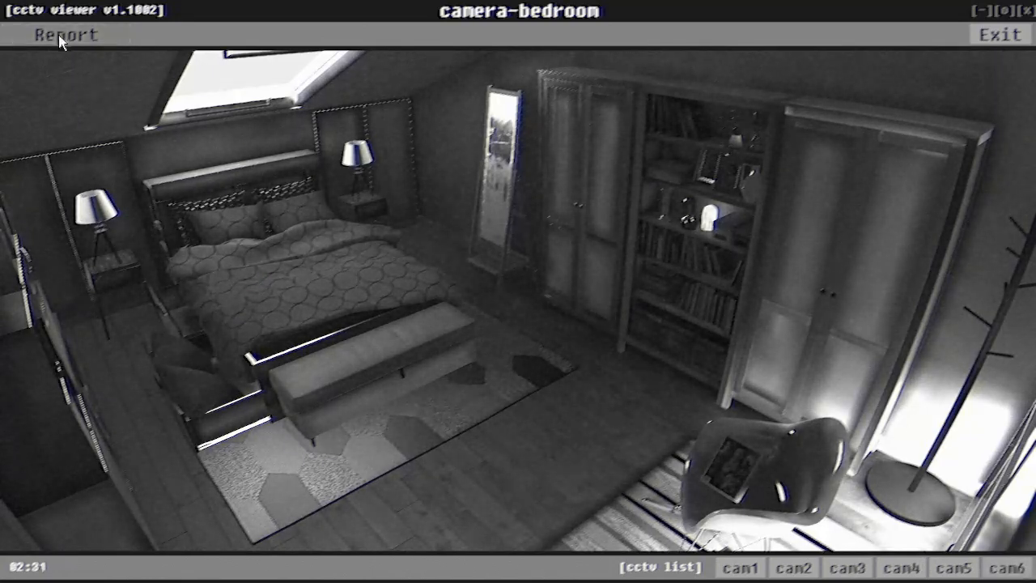
{"action": "left_click", "coordinate": [66, 34]}
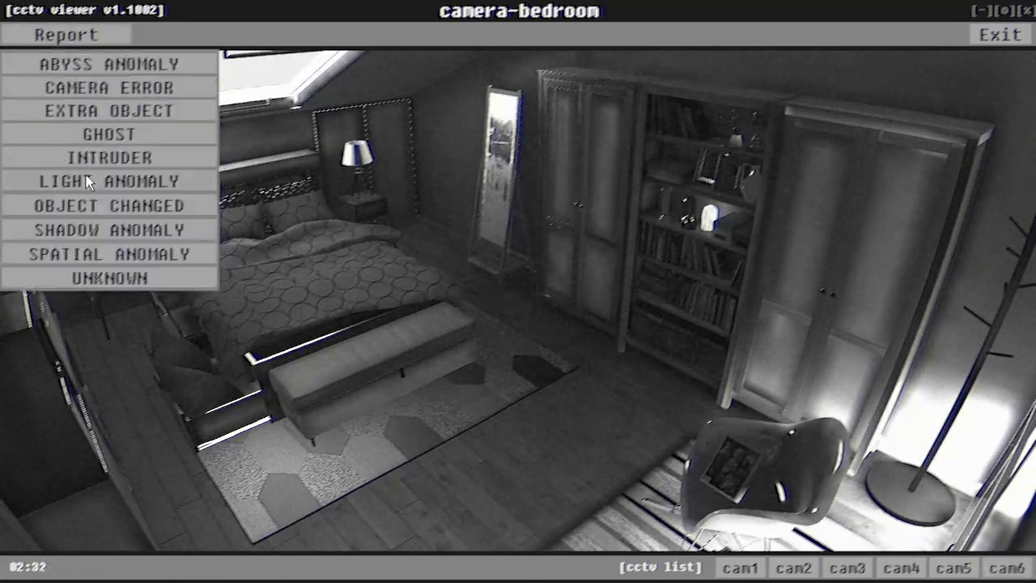